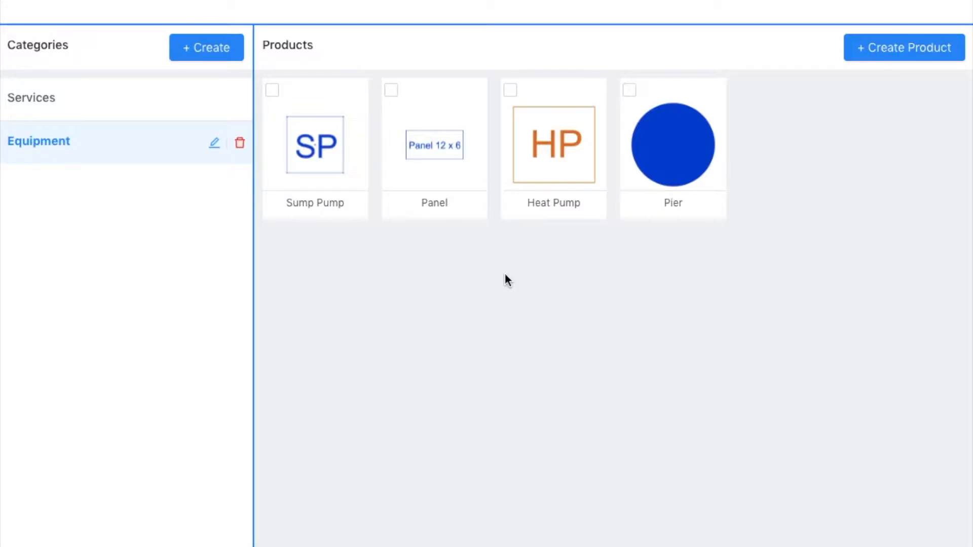
{"action": "mouse_move", "coordinate": [223, 129]}
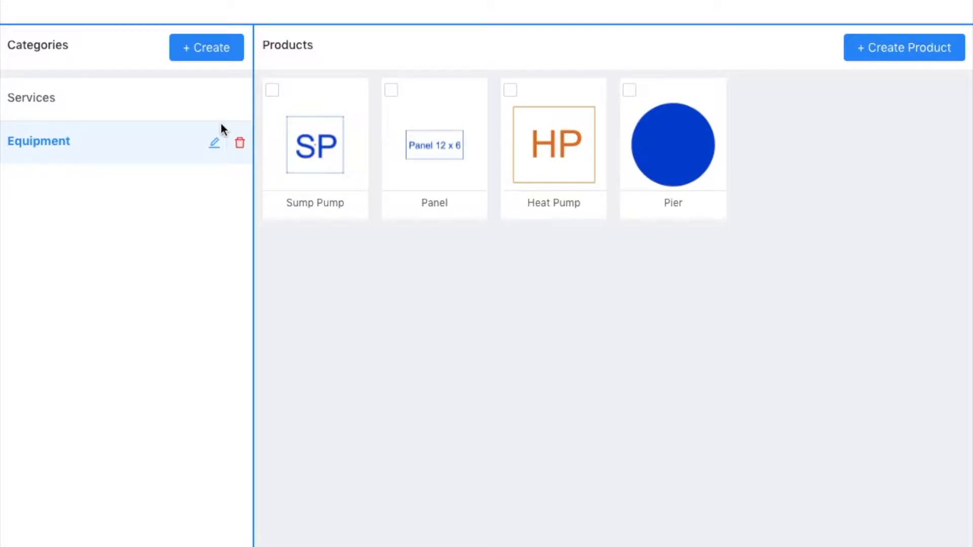
{"action": "mouse_move", "coordinate": [79, 106]}
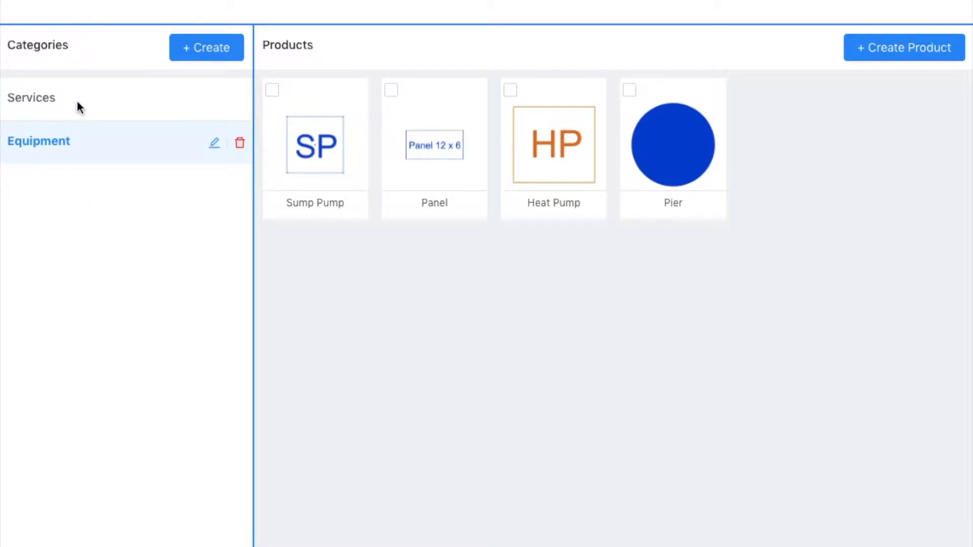
Browse the Services and Equipment categories to review their products.
{"action": "left_click", "coordinate": [31, 98]}
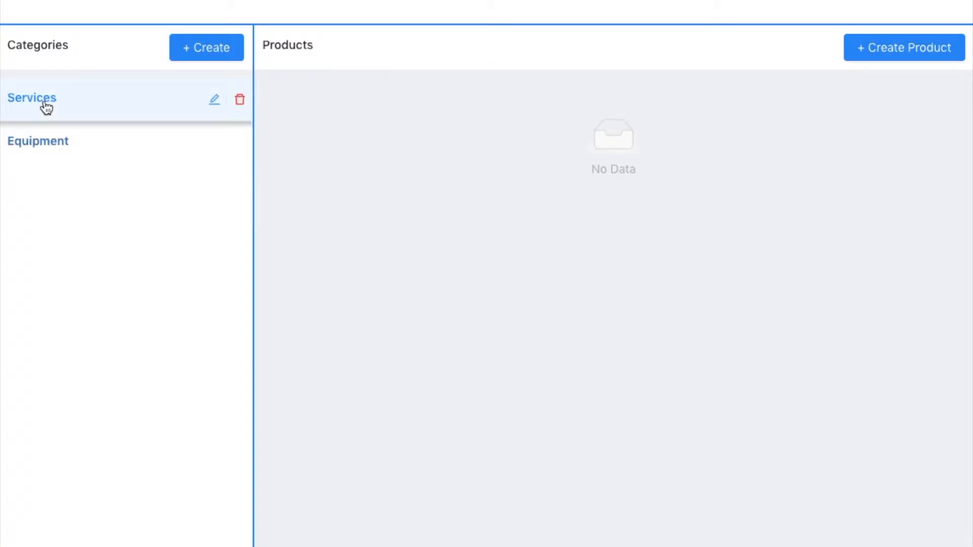
{"action": "left_click", "coordinate": [37, 141]}
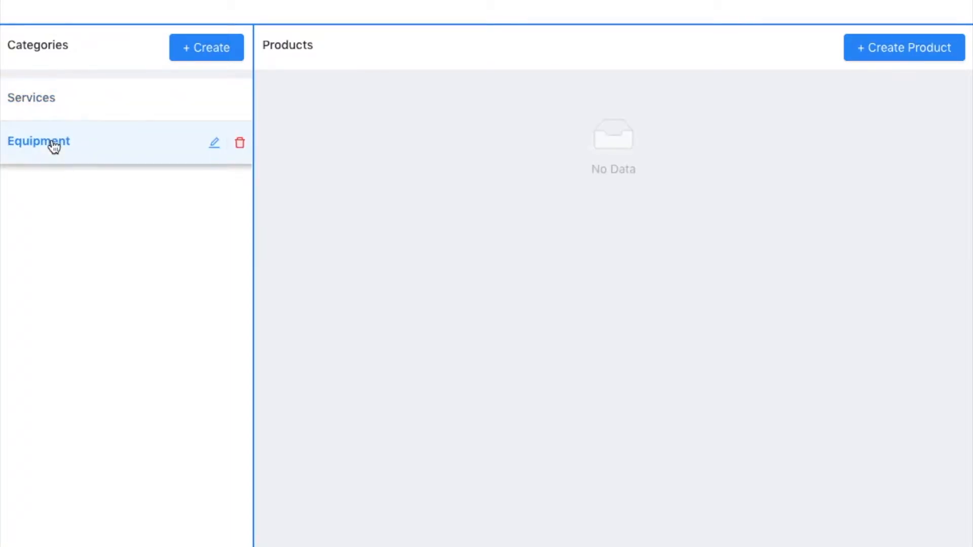
{"action": "left_click", "coordinate": [39, 141]}
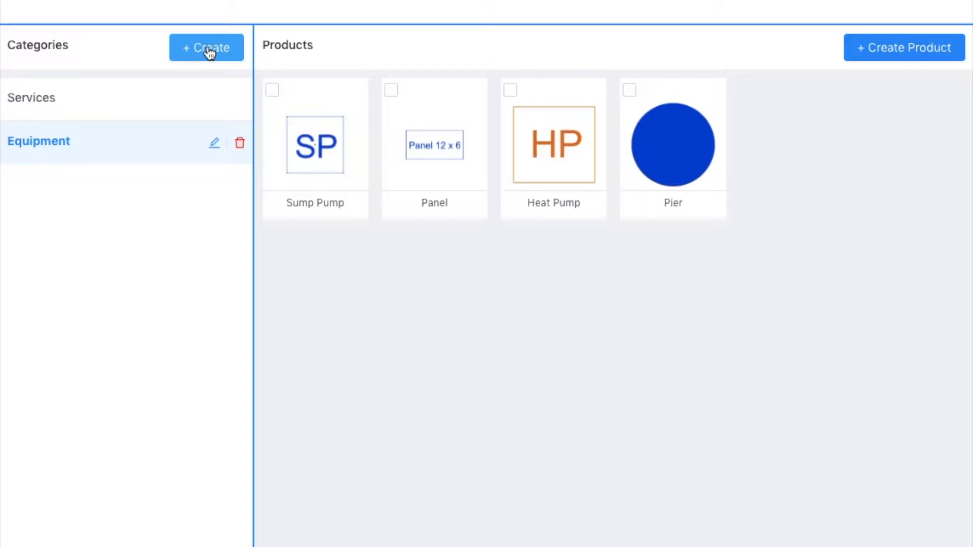
{"action": "mouse_move", "coordinate": [32, 98]}
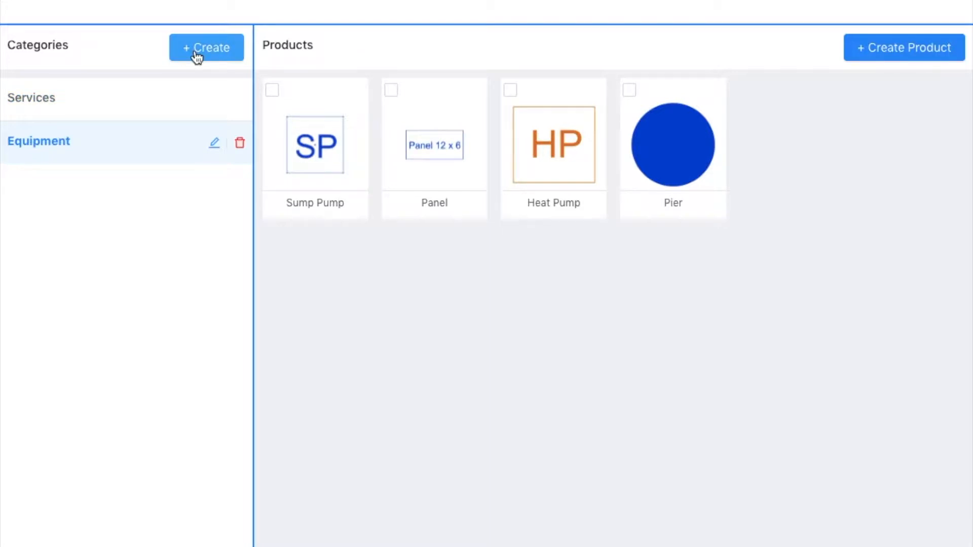
Create a new category named Plans.
{"action": "left_click", "coordinate": [206, 48]}
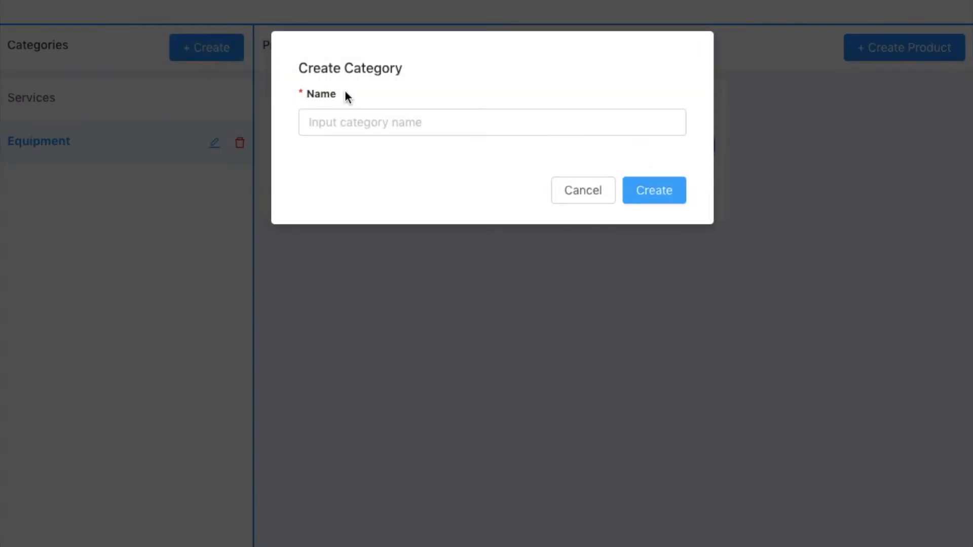
{"action": "type", "text": "P"}
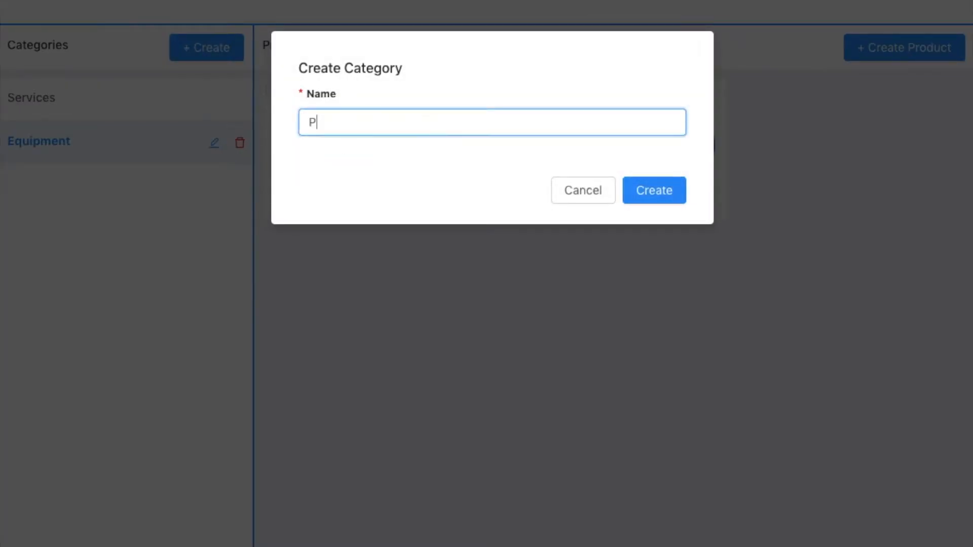
{"action": "type", "text": "lans"}
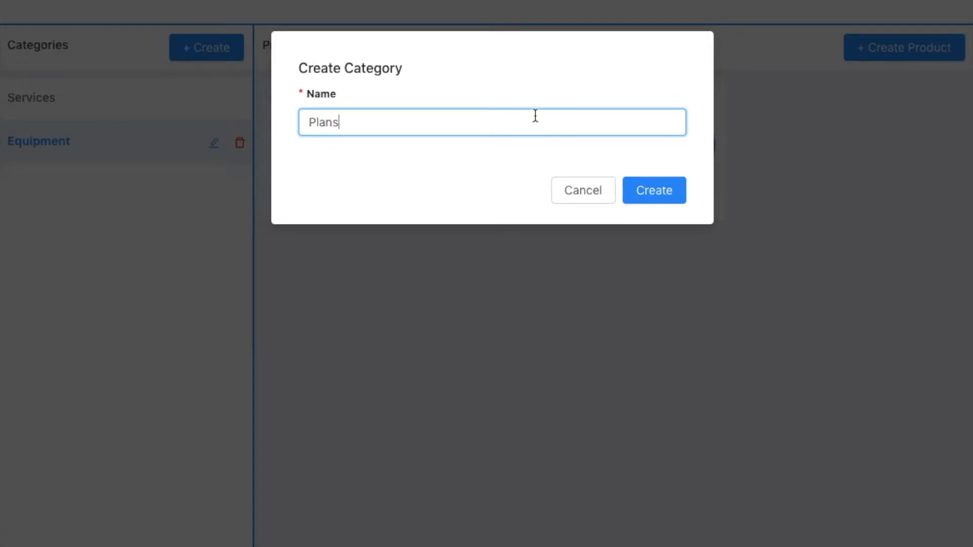
{"action": "left_click", "coordinate": [652, 189]}
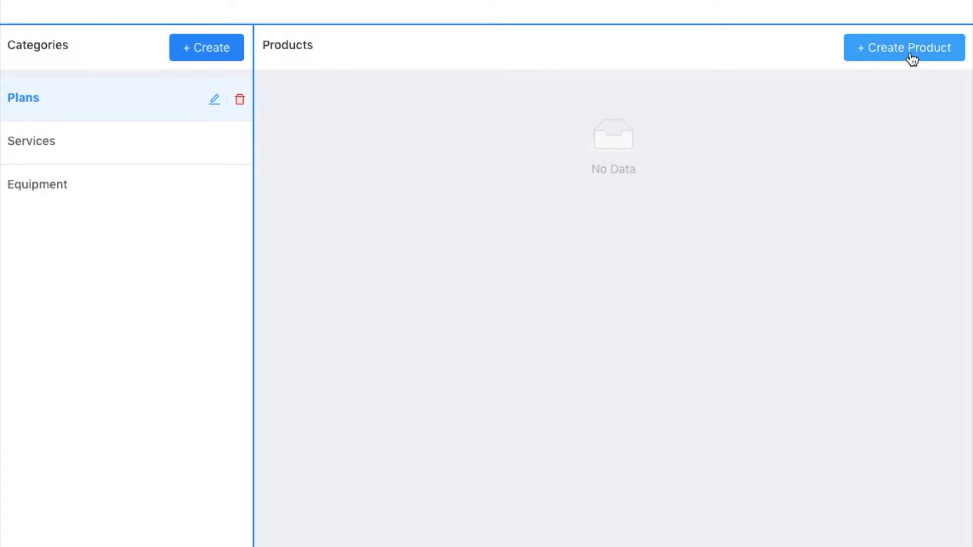
Start a new Plans product named Patrick with description Me.
{"action": "left_click", "coordinate": [904, 48]}
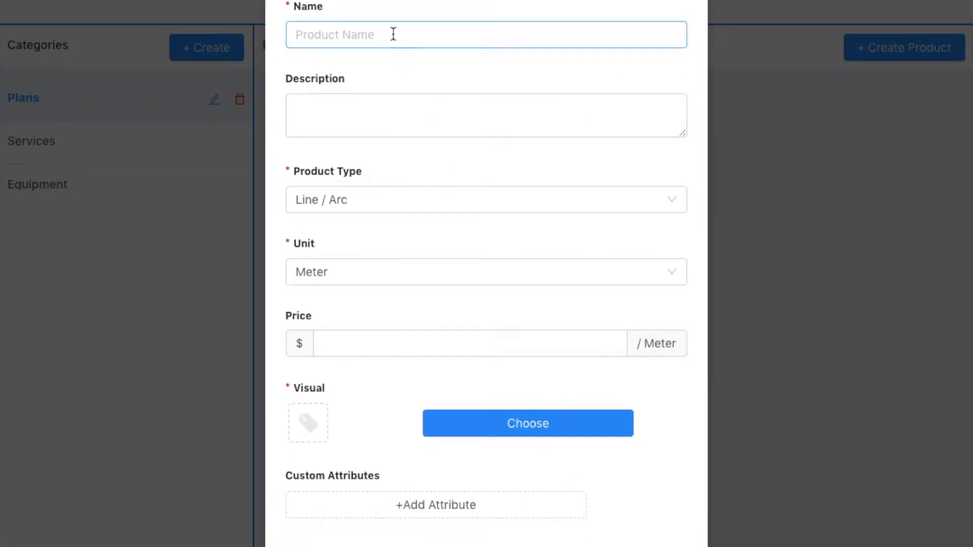
{"action": "left_click", "coordinate": [486, 35]}
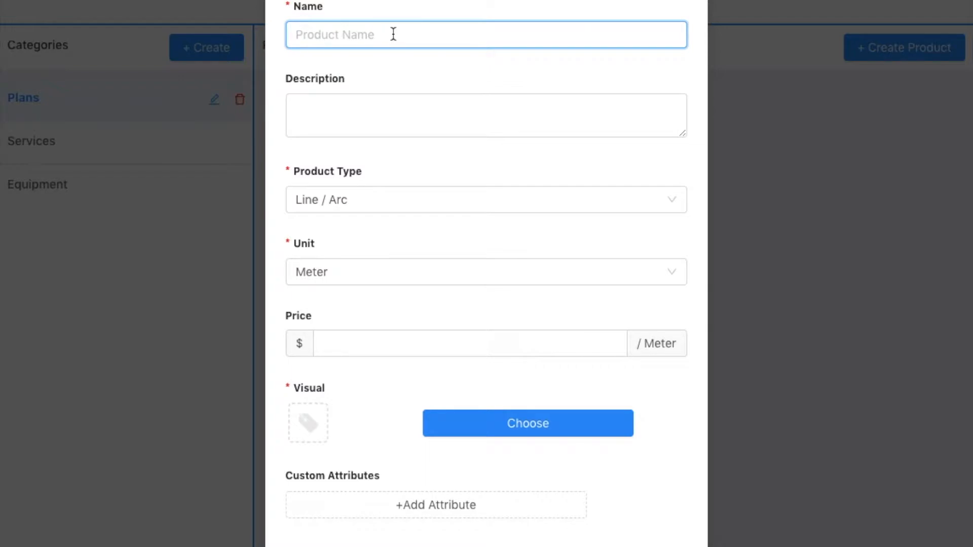
{"action": "type", "text": "Patri"}
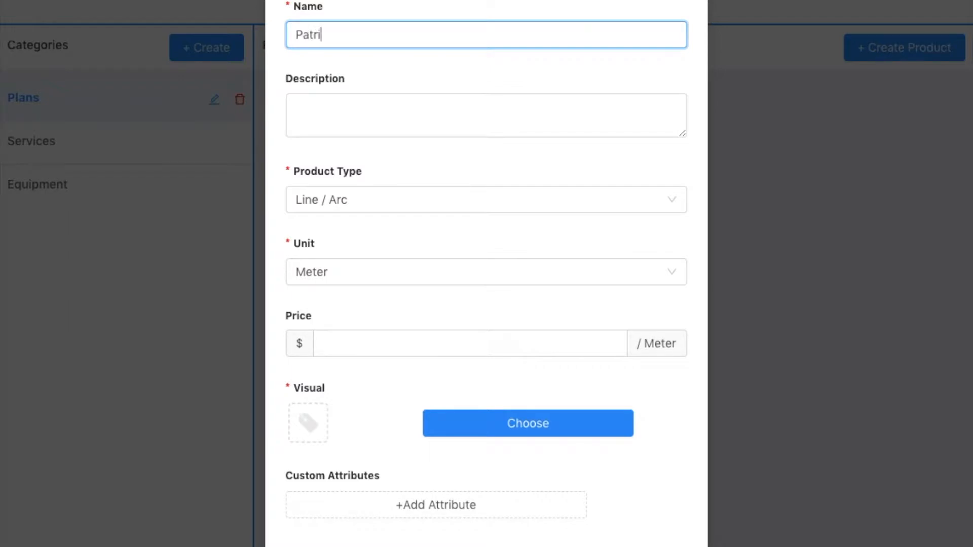
{"action": "type", "text": "Me"}
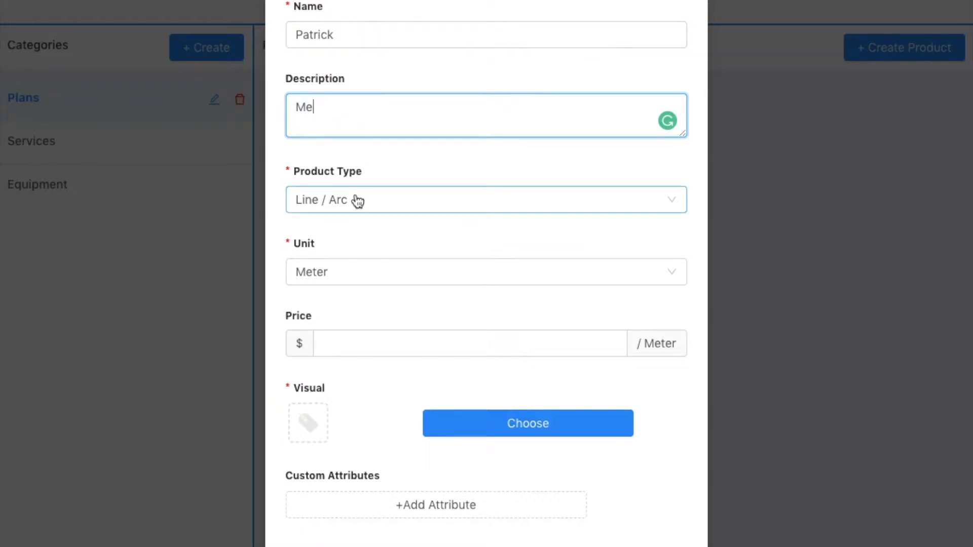
{"action": "mouse_move", "coordinate": [357, 200]}
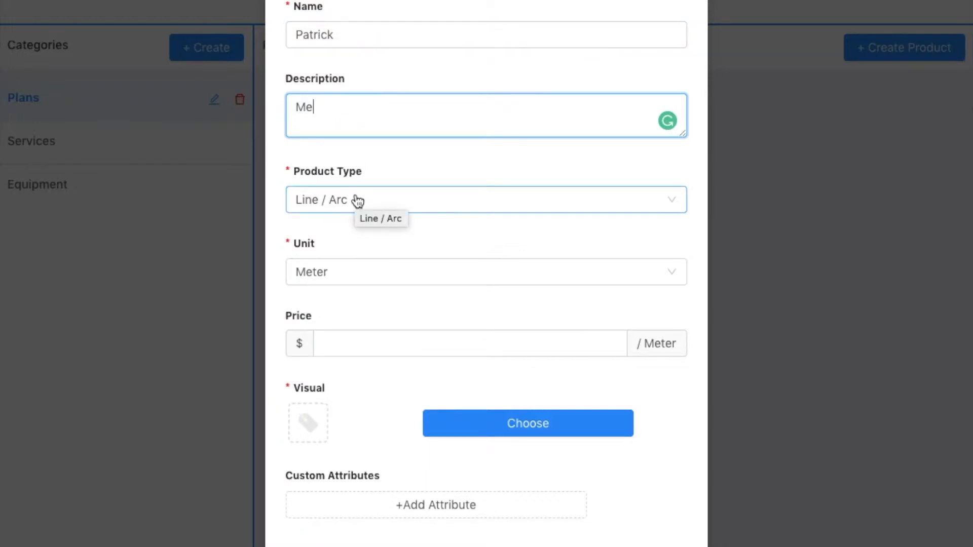
Make Patrick a Shape type product priced at 50 each.
{"action": "left_click", "coordinate": [486, 200]}
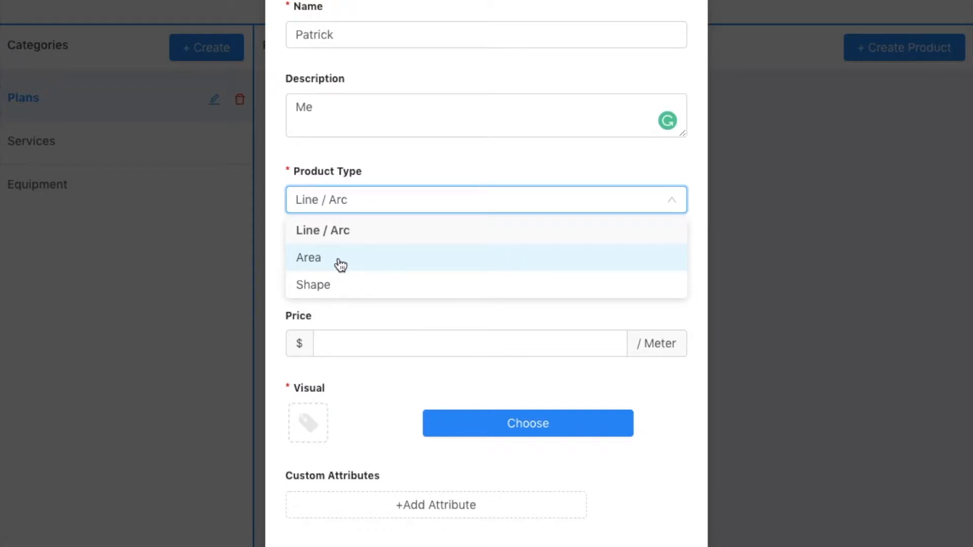
{"action": "mouse_move", "coordinate": [334, 286]}
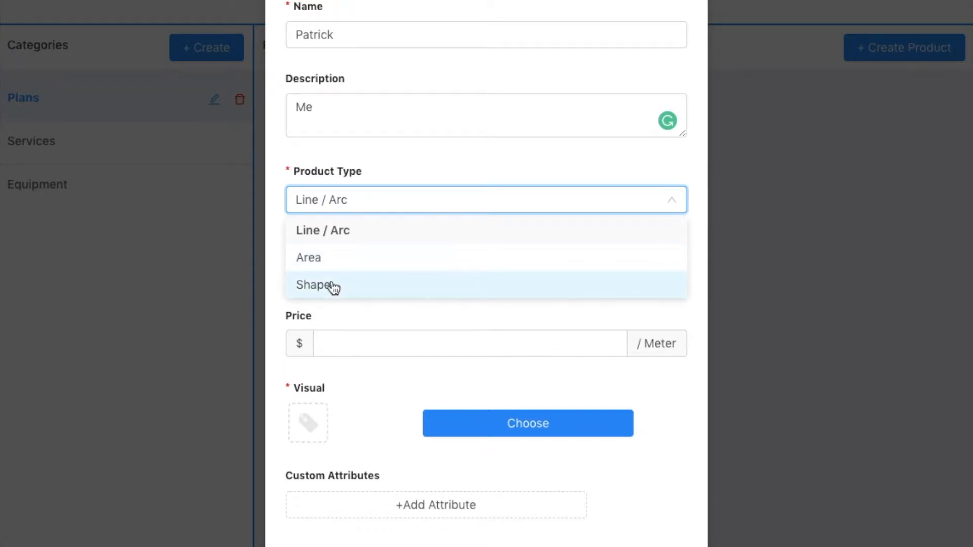
{"action": "left_click", "coordinate": [316, 284]}
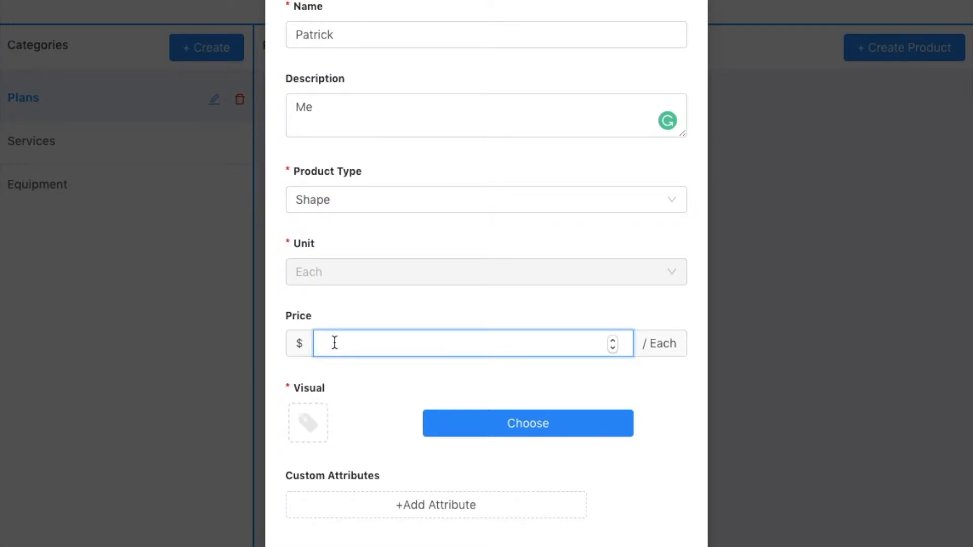
{"action": "type", "text": "50"}
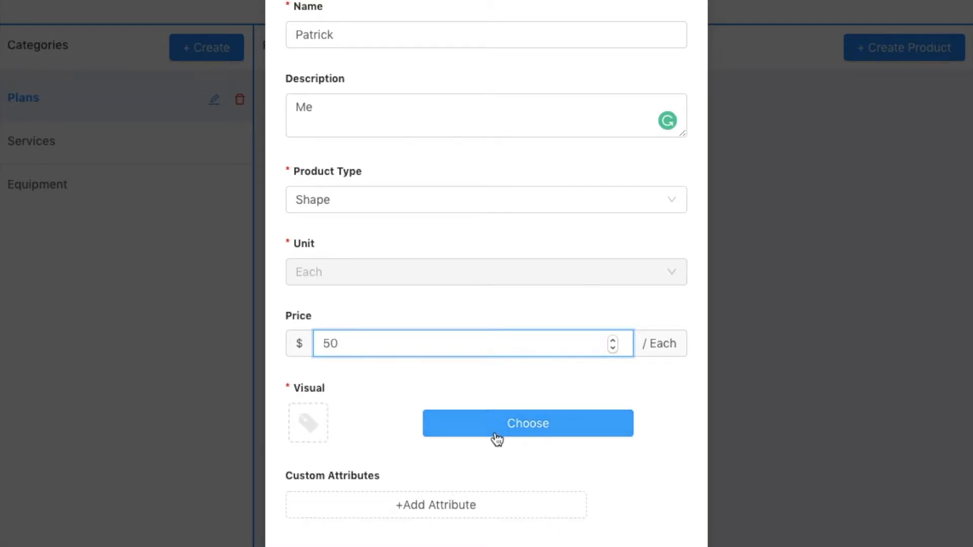
Choose the Wall Crack shape from the Shapes gallery as Patrick's visual.
{"action": "left_click", "coordinate": [527, 423]}
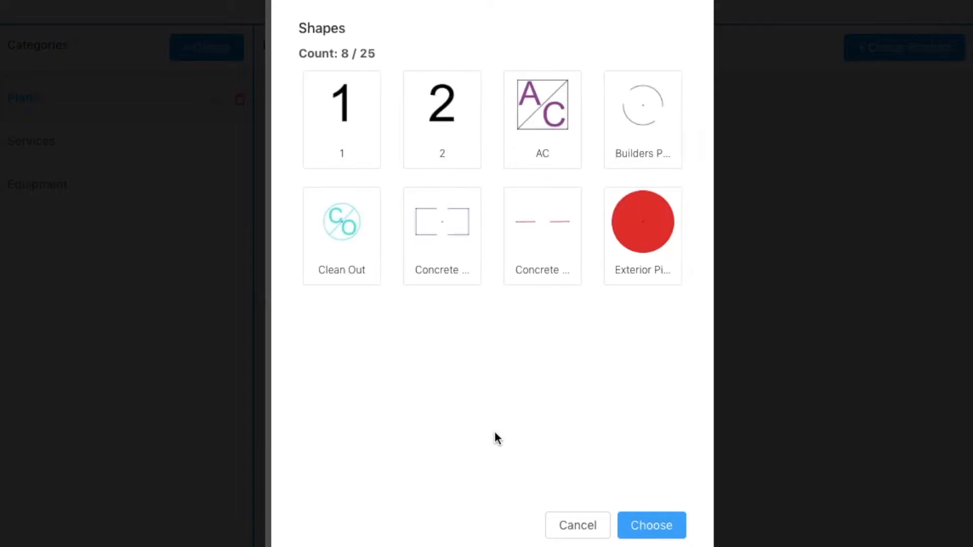
{"action": "scroll", "scroll_direction": "down", "scroll_amount": 3}
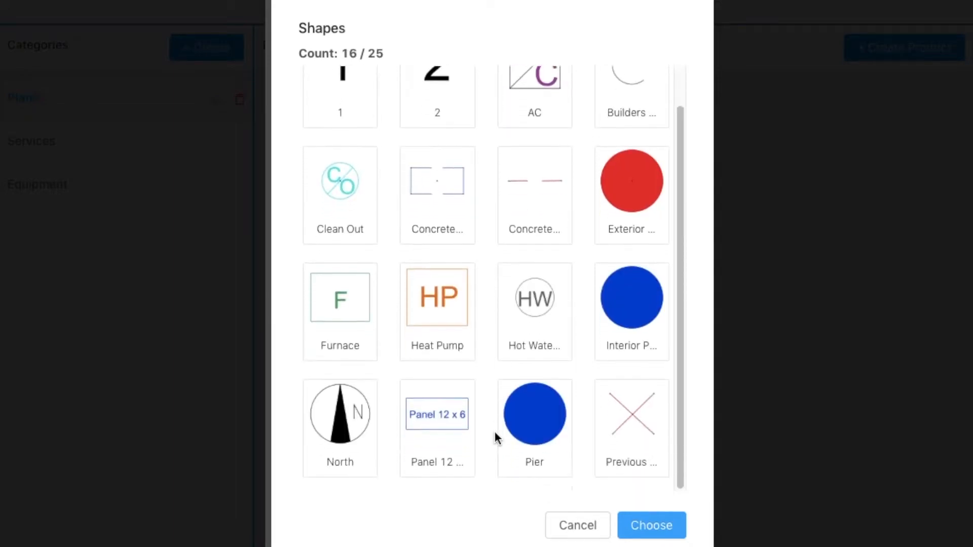
{"action": "scroll", "scroll_direction": "down", "scroll_amount": 3}
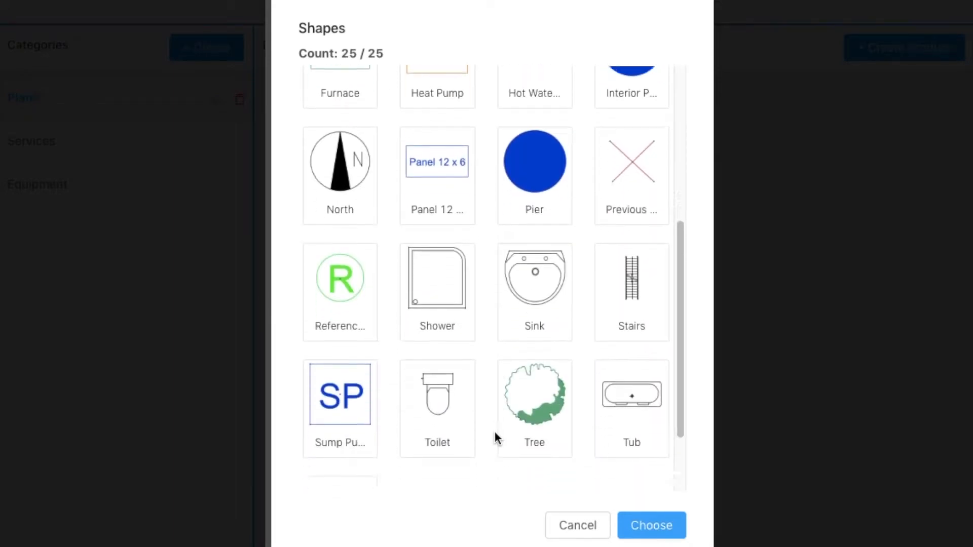
{"action": "scroll", "scroll_direction": "down", "scroll_amount": 3}
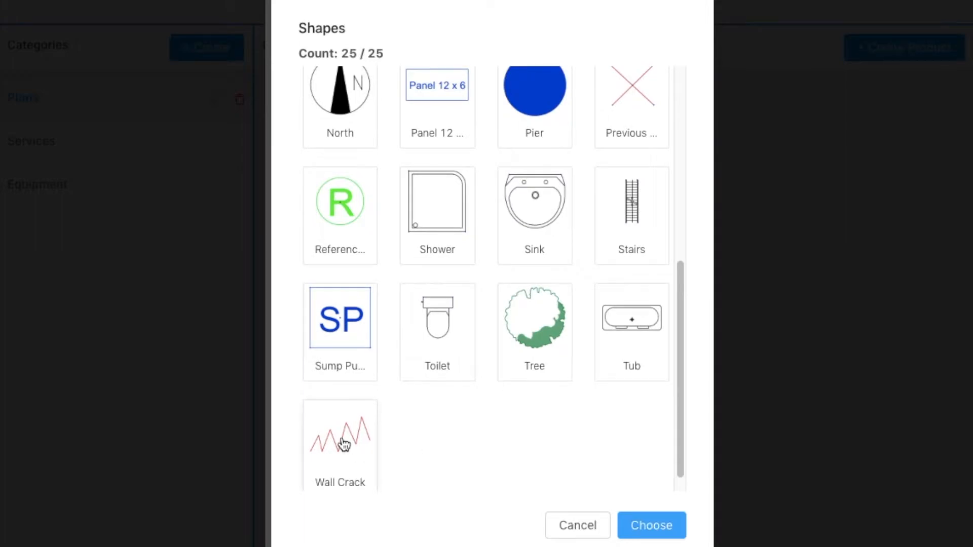
{"action": "left_click", "coordinate": [651, 525]}
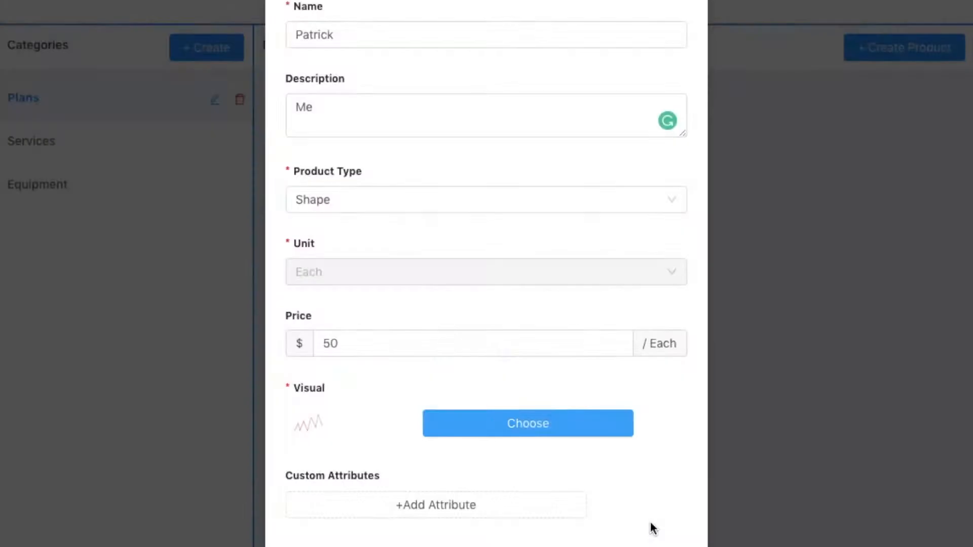
{"action": "mouse_move", "coordinate": [310, 428]}
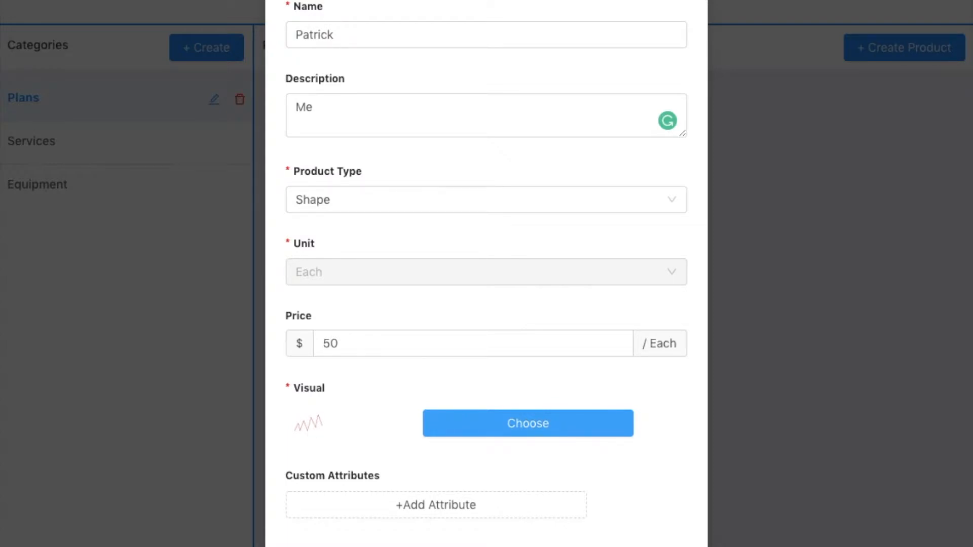
{"action": "mouse_move", "coordinate": [369, 408]}
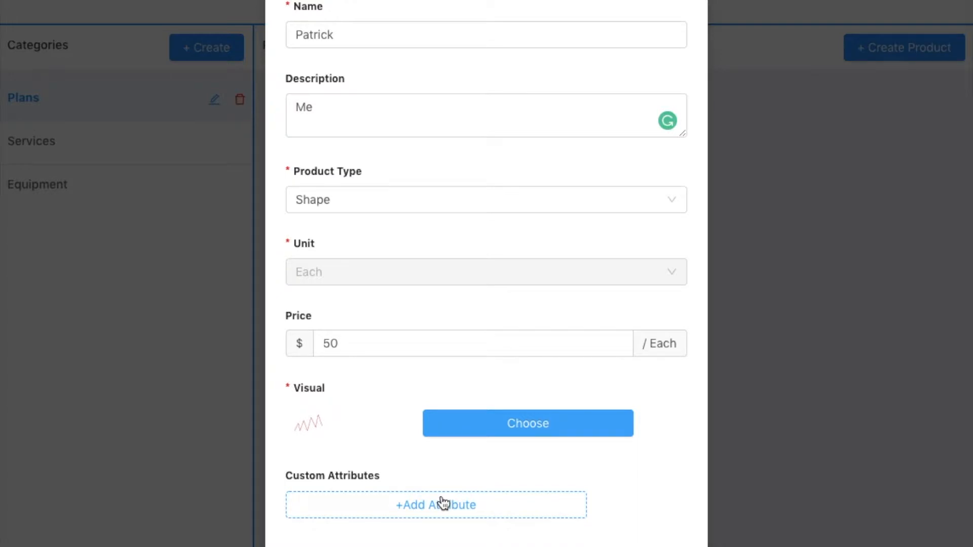
{"action": "mouse_move", "coordinate": [442, 506]}
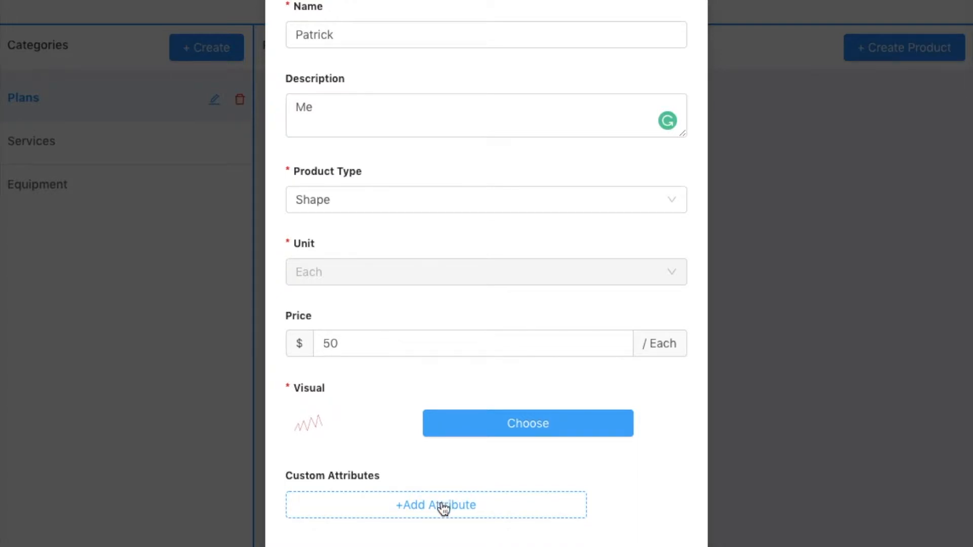
Add a custom attribute named size, collected in the field.
{"action": "left_click", "coordinate": [436, 505]}
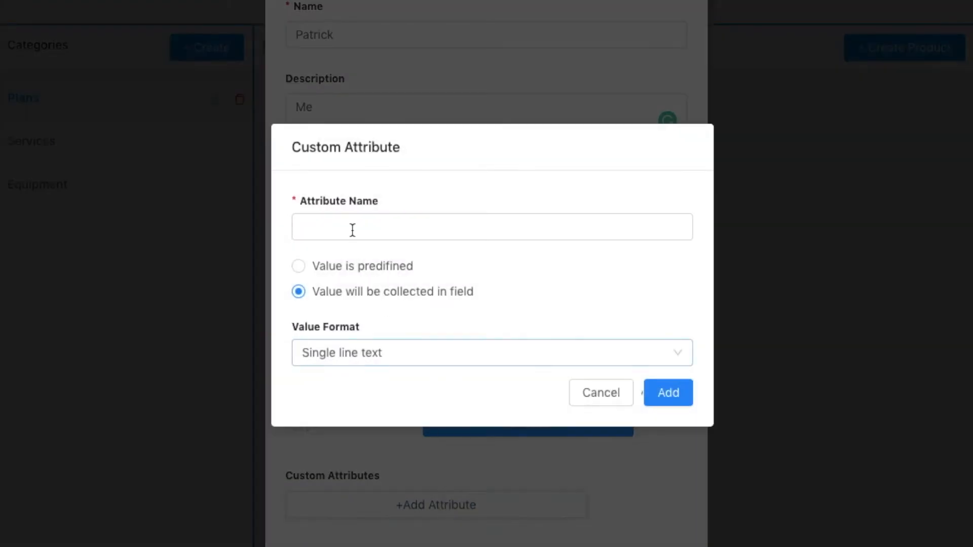
{"action": "left_click", "coordinate": [491, 226]}
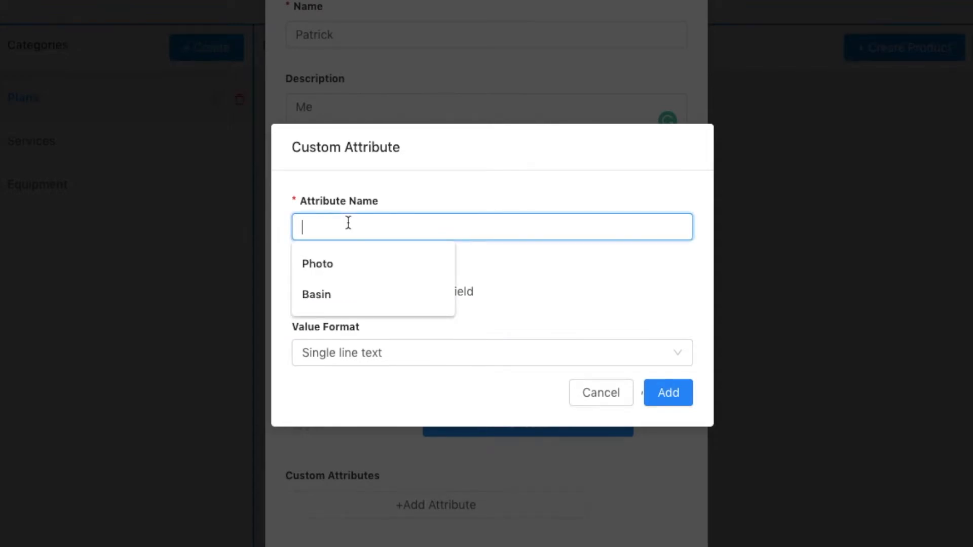
{"action": "type", "text": "size"}
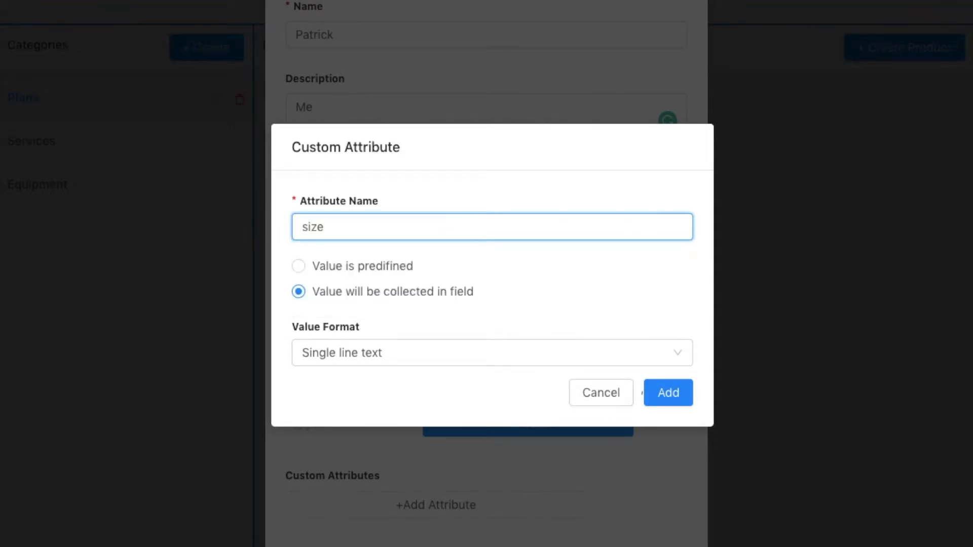
{"action": "left_click", "coordinate": [297, 266]}
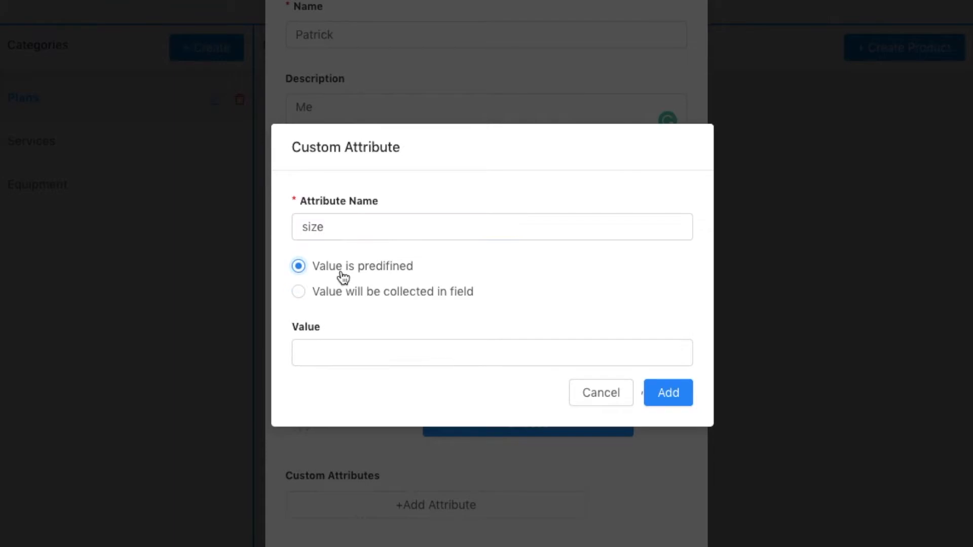
{"action": "left_click", "coordinate": [490, 352]}
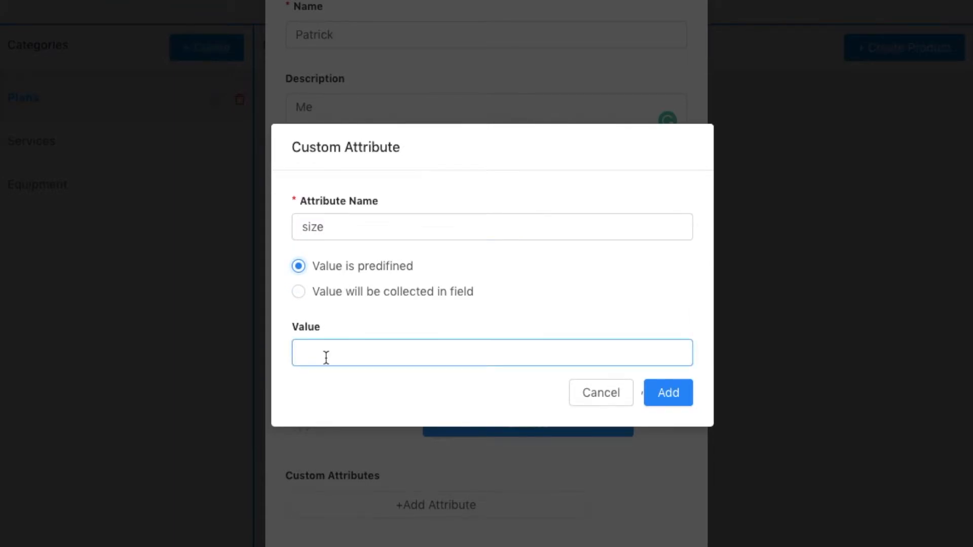
{"action": "left_click", "coordinate": [490, 353]}
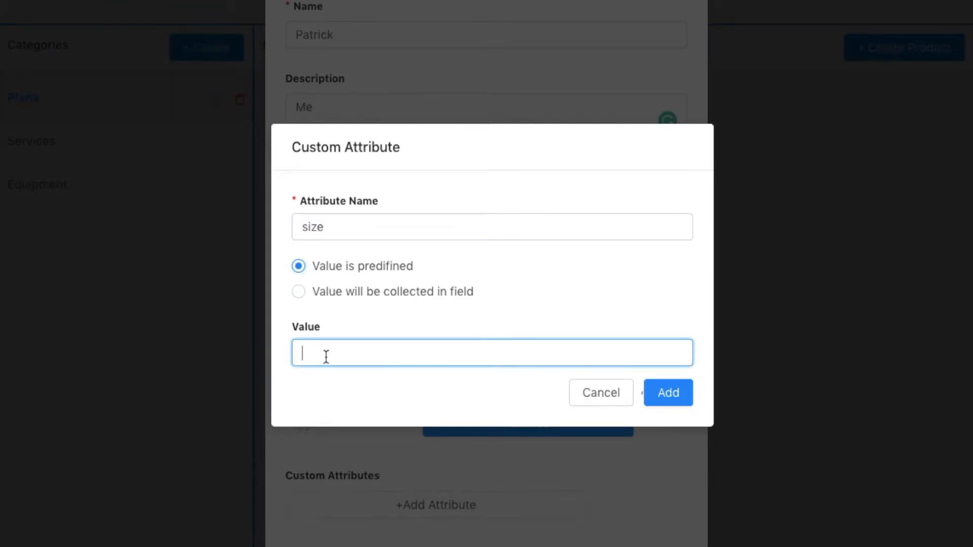
{"action": "left_click", "coordinate": [298, 292]}
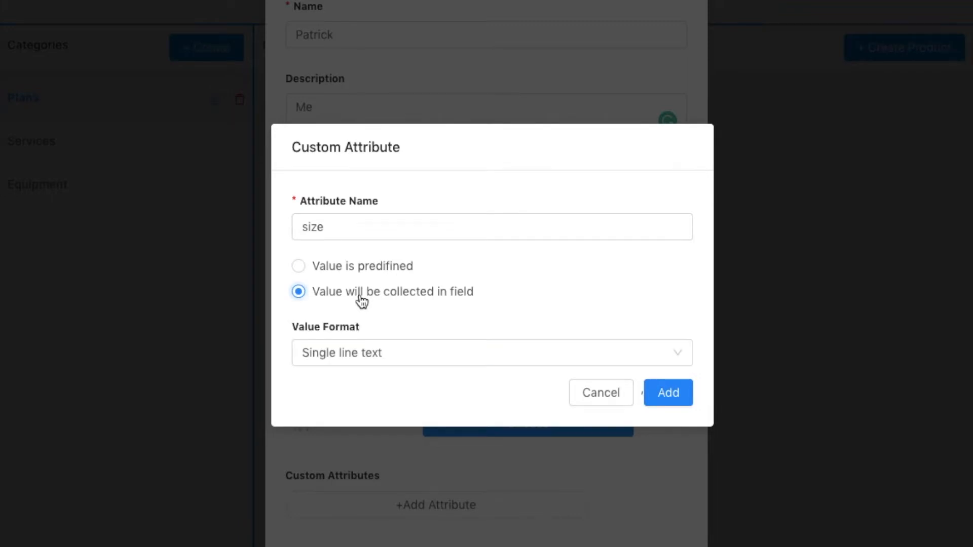
{"action": "left_click", "coordinate": [490, 353]}
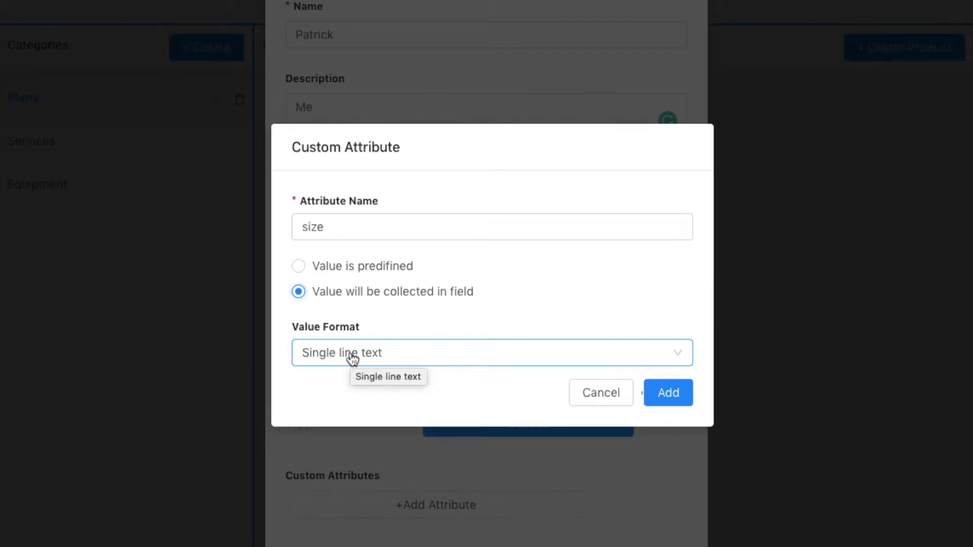
Make size a Dropdown with options 1', 2', 3' and add it to Patrick.
{"action": "left_click", "coordinate": [491, 352]}
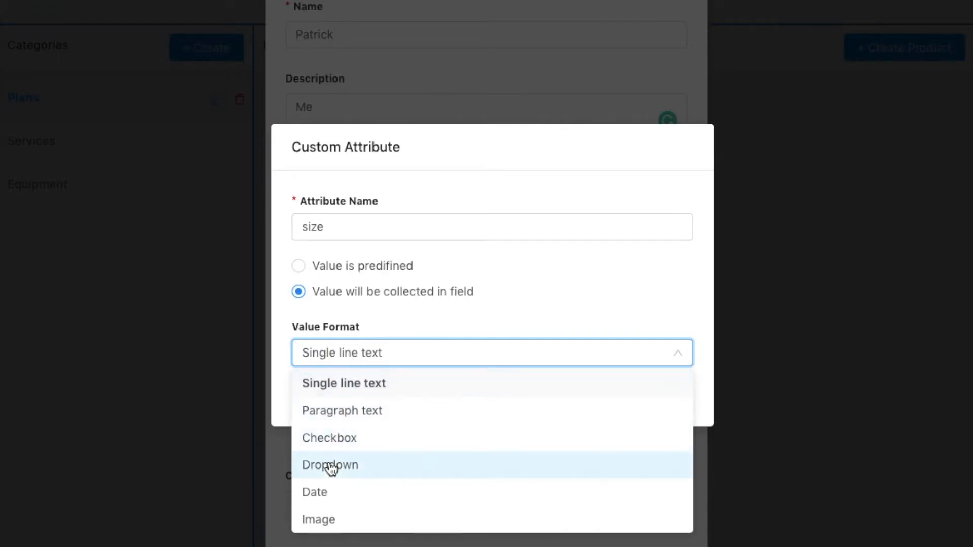
{"action": "left_click", "coordinate": [329, 465]}
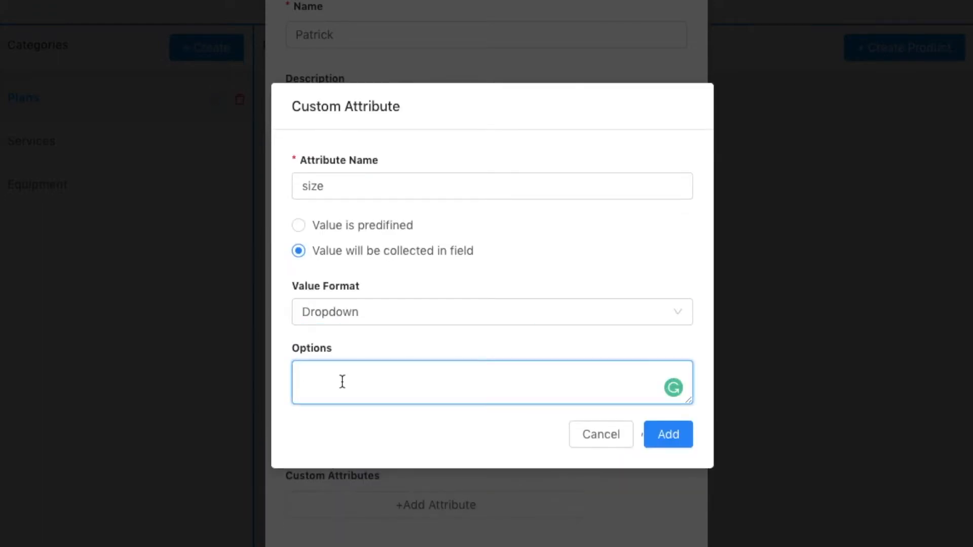
{"action": "type", "text": "1'"}
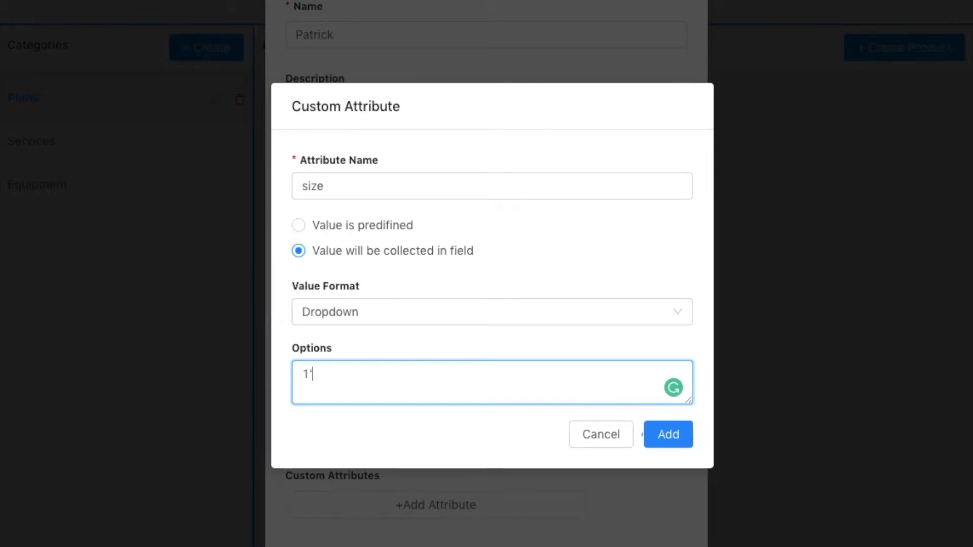
{"action": "type", "text": "2"}
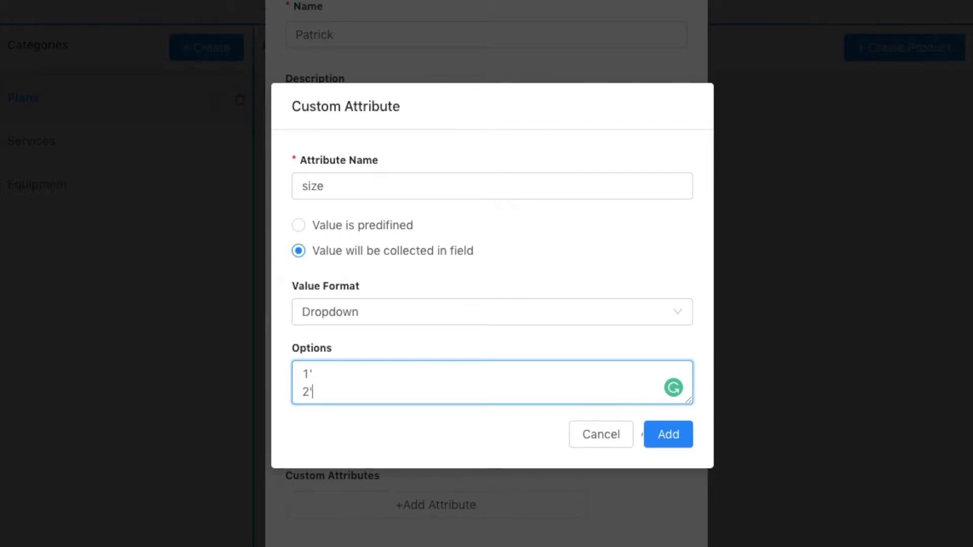
{"action": "type", "text": "3'"}
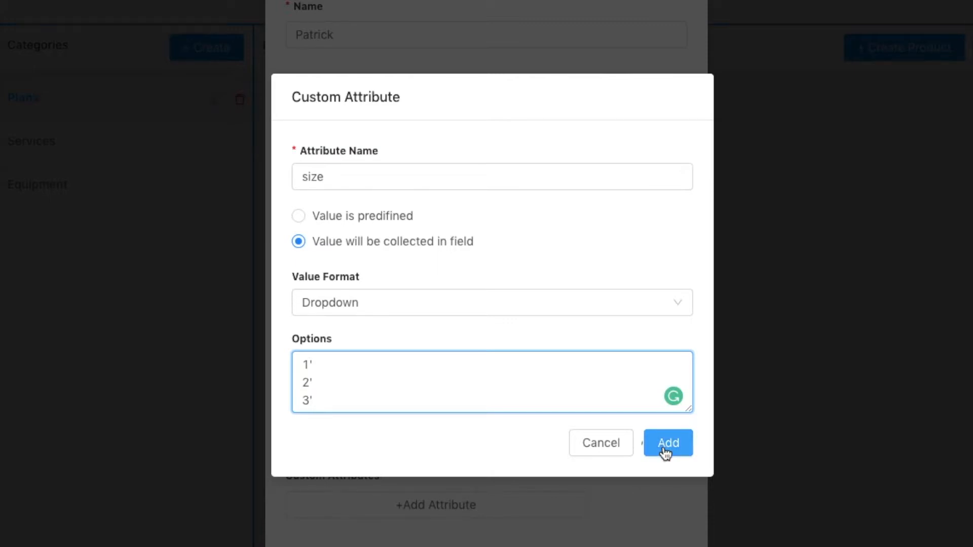
{"action": "left_click", "coordinate": [668, 443]}
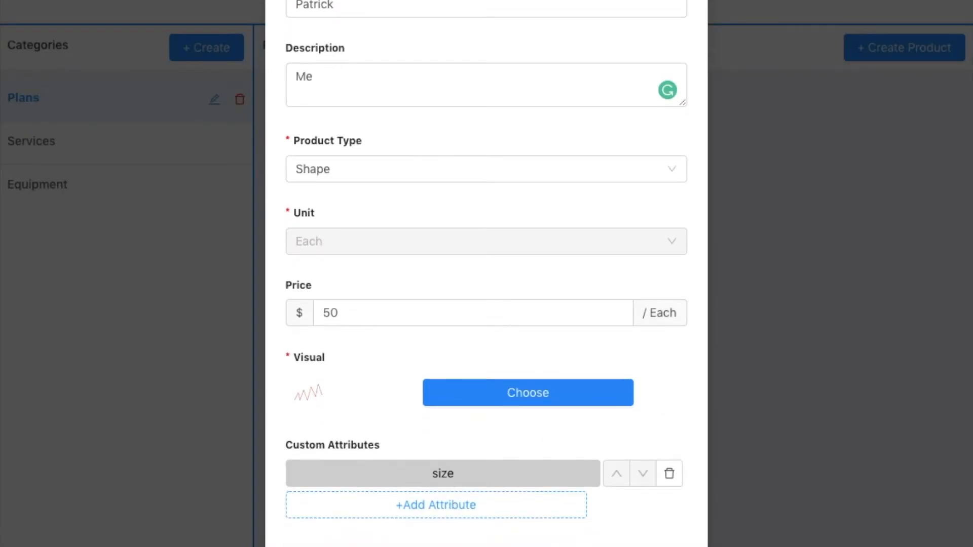
Add a Photo attribute with Image format to Patrick.
{"action": "left_click", "coordinate": [436, 504]}
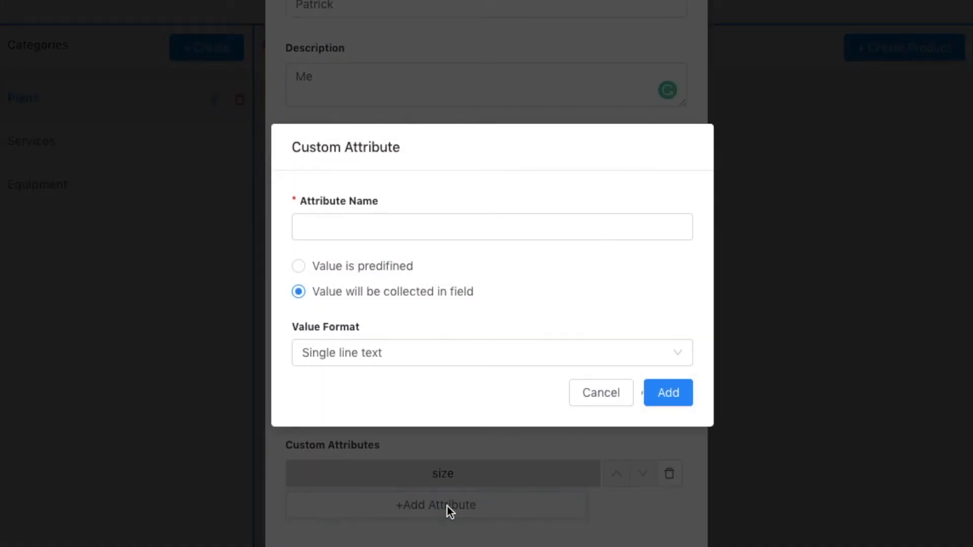
{"action": "left_click", "coordinate": [491, 226]}
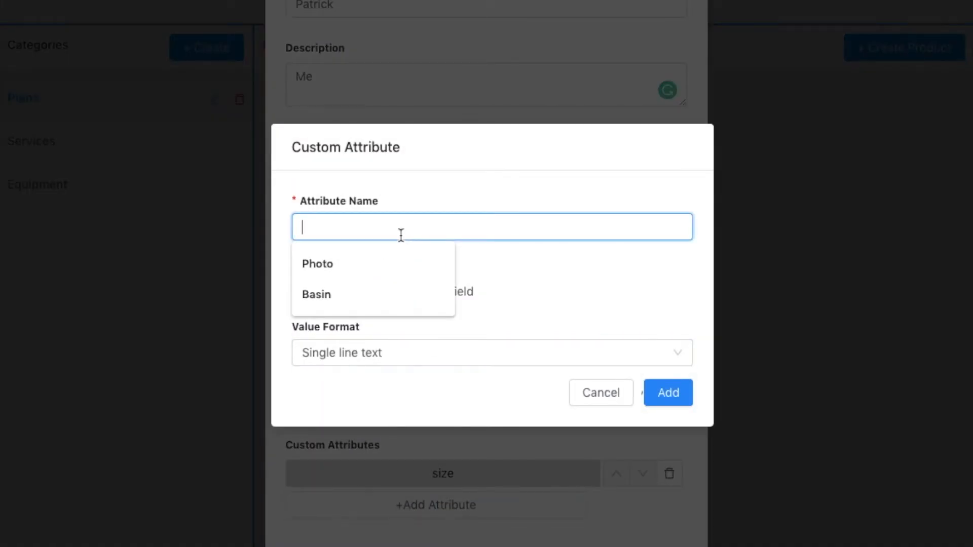
{"action": "left_click", "coordinate": [317, 264]}
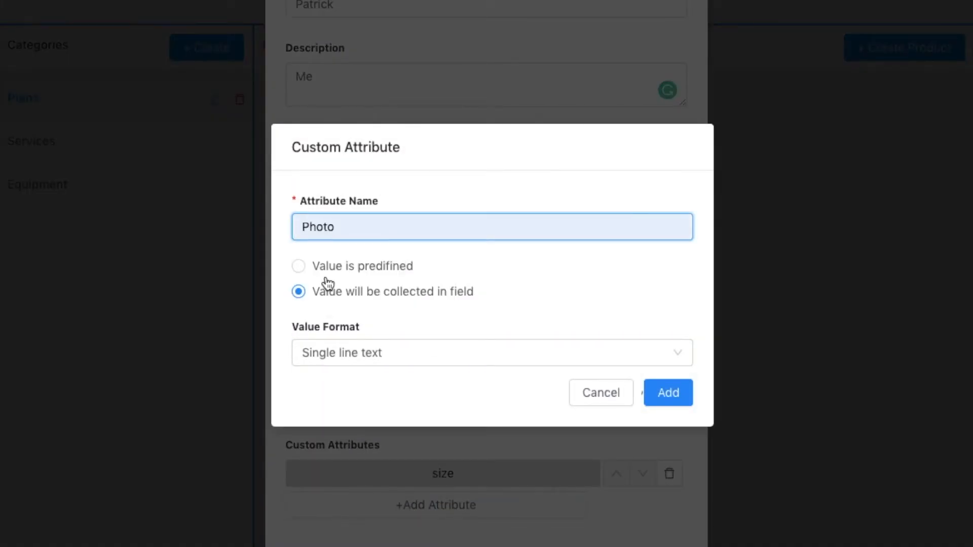
{"action": "left_click", "coordinate": [490, 352]}
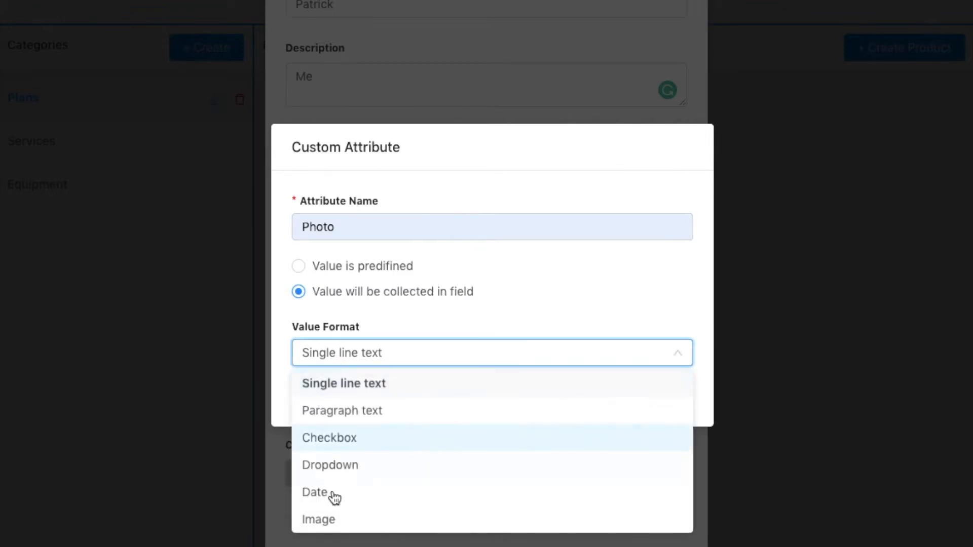
{"action": "left_click", "coordinate": [317, 519]}
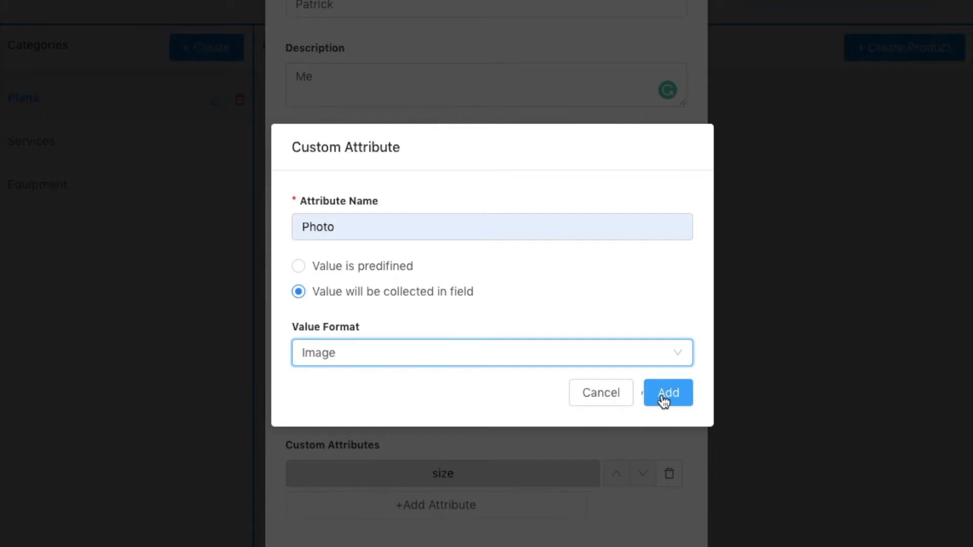
{"action": "left_click", "coordinate": [667, 392]}
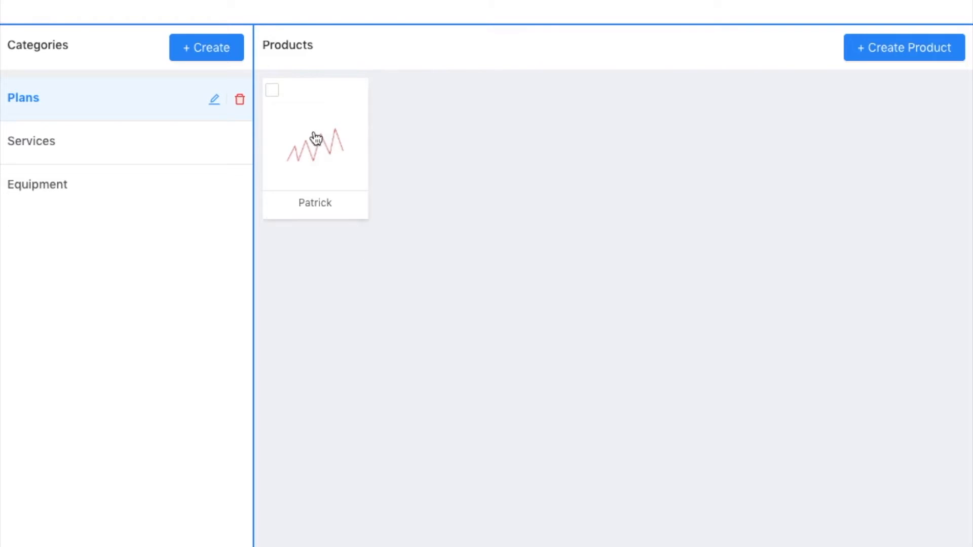
{"action": "mouse_move", "coordinate": [879, 72]}
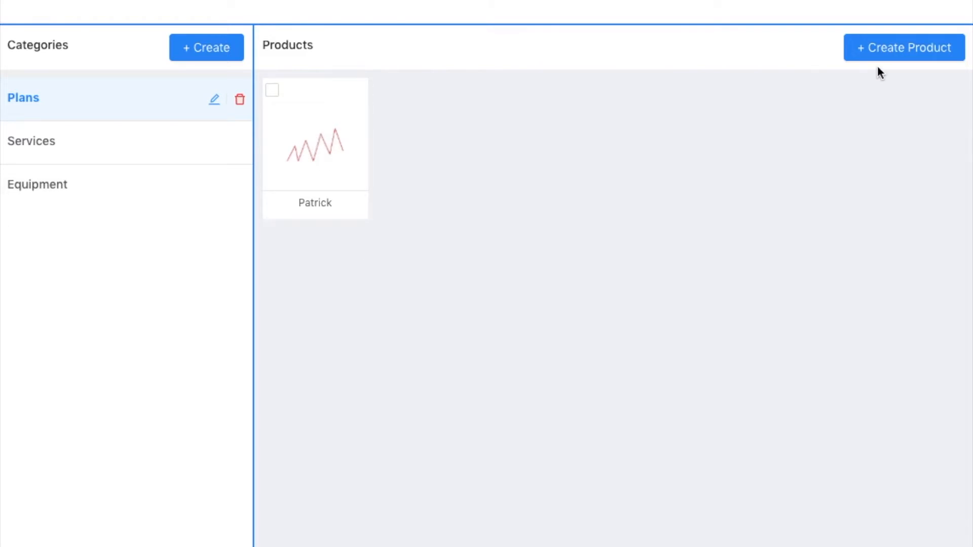
Start a new Plans product named Caldwell with description Me.
{"action": "left_click", "coordinate": [902, 47]}
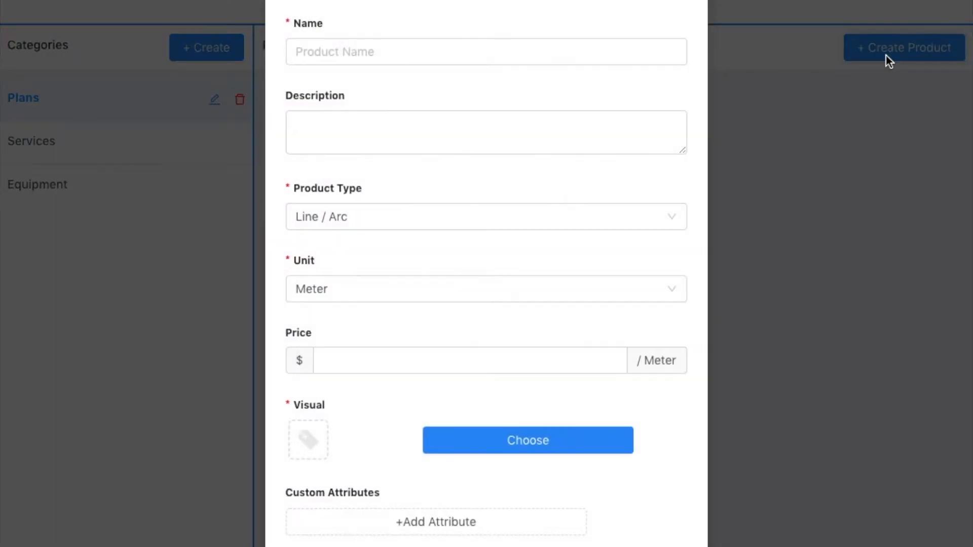
{"action": "left_click", "coordinate": [486, 52]}
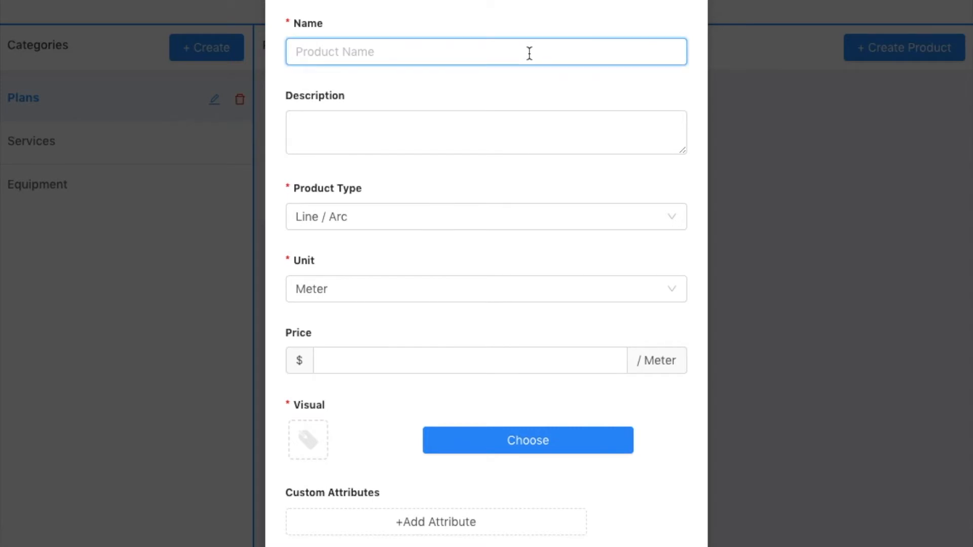
{"action": "type", "text": "Caldwe"}
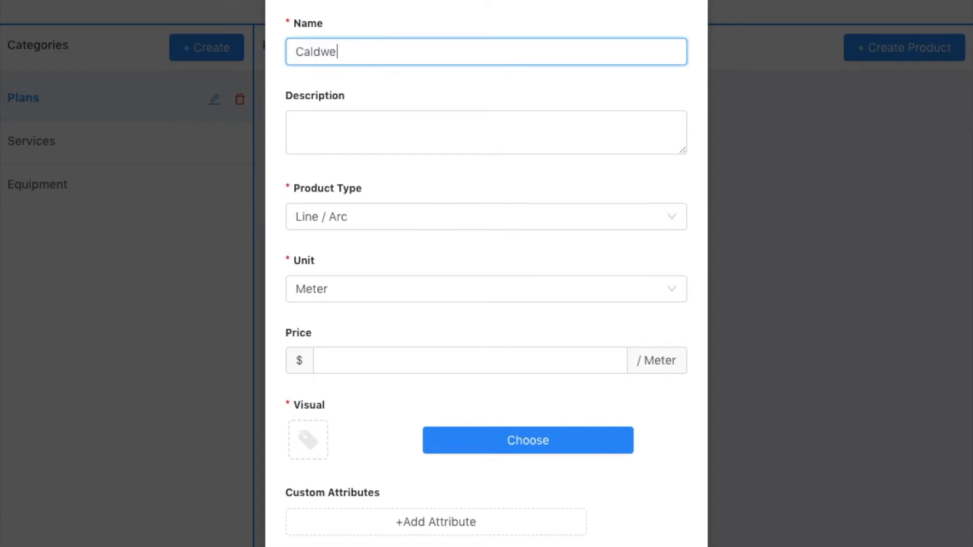
{"action": "type", "text": "Me"}
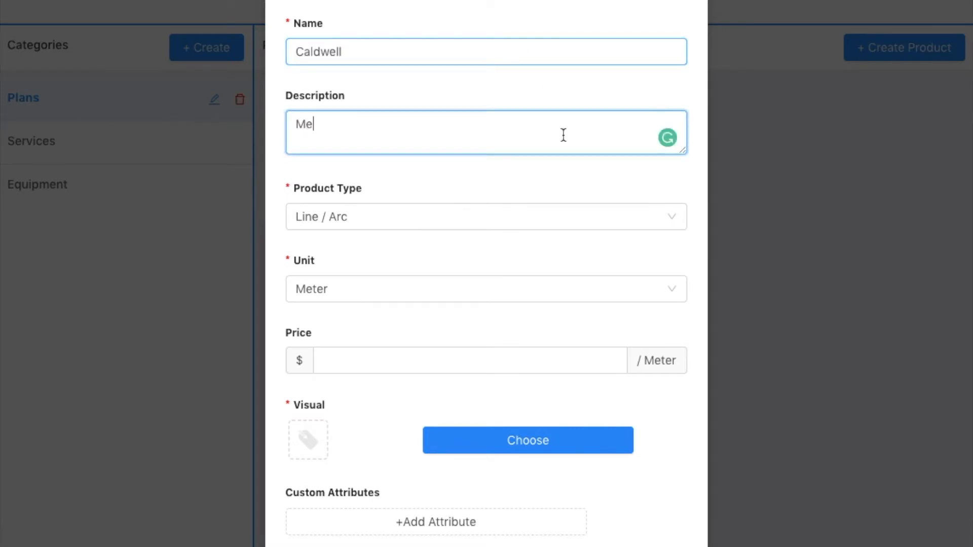
Keep Caldwell as Line / Arc type measured in Feet, priced 10 per foot.
{"action": "left_click", "coordinate": [485, 217]}
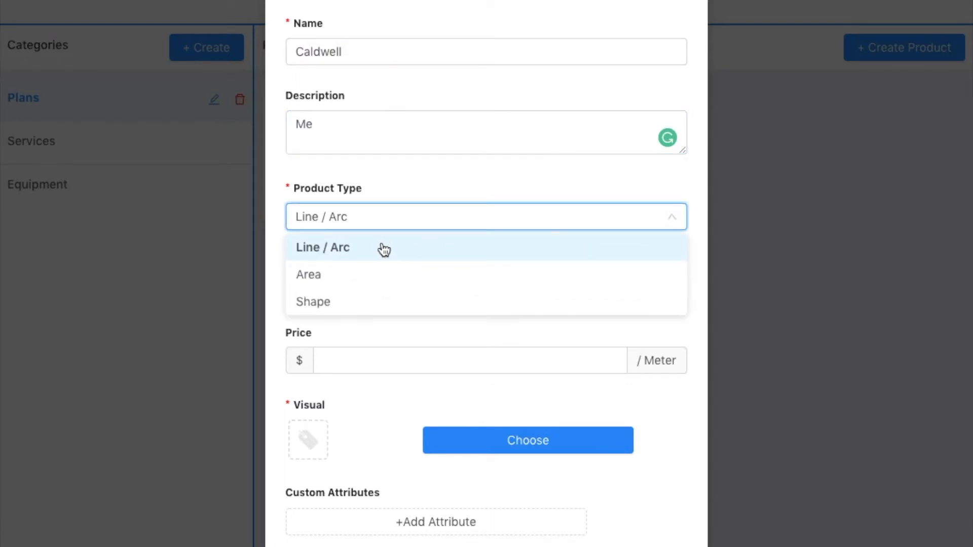
{"action": "left_click", "coordinate": [322, 247]}
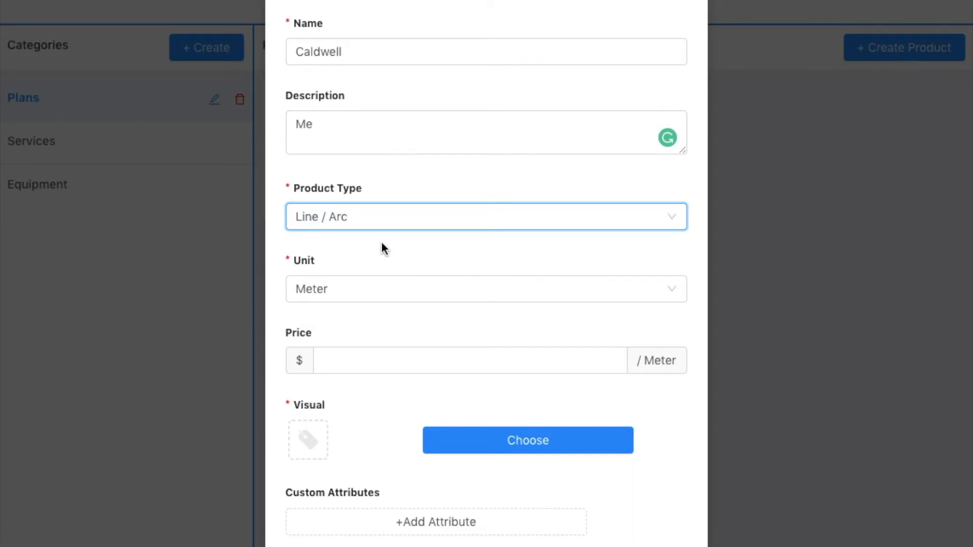
{"action": "left_click", "coordinate": [486, 289]}
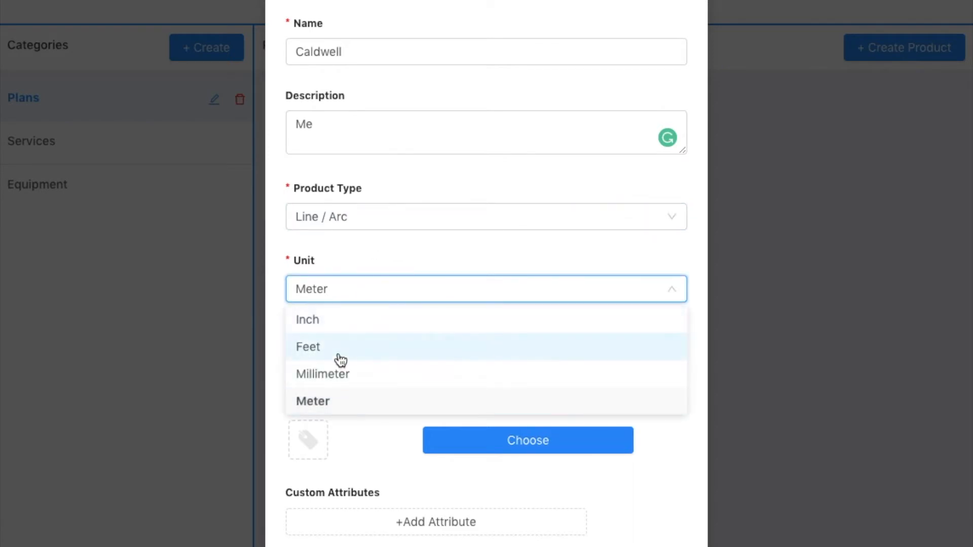
{"action": "left_click", "coordinate": [308, 346]}
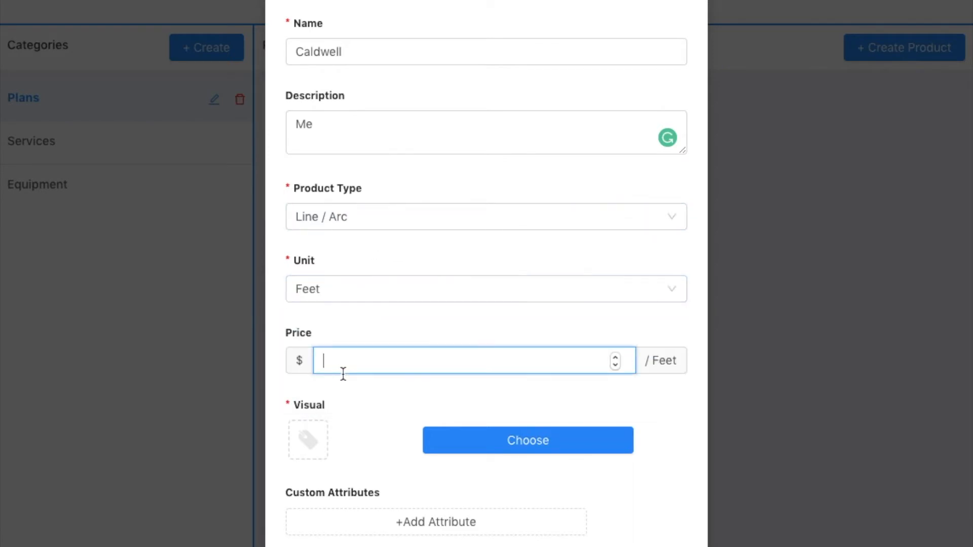
{"action": "type", "text": "10"}
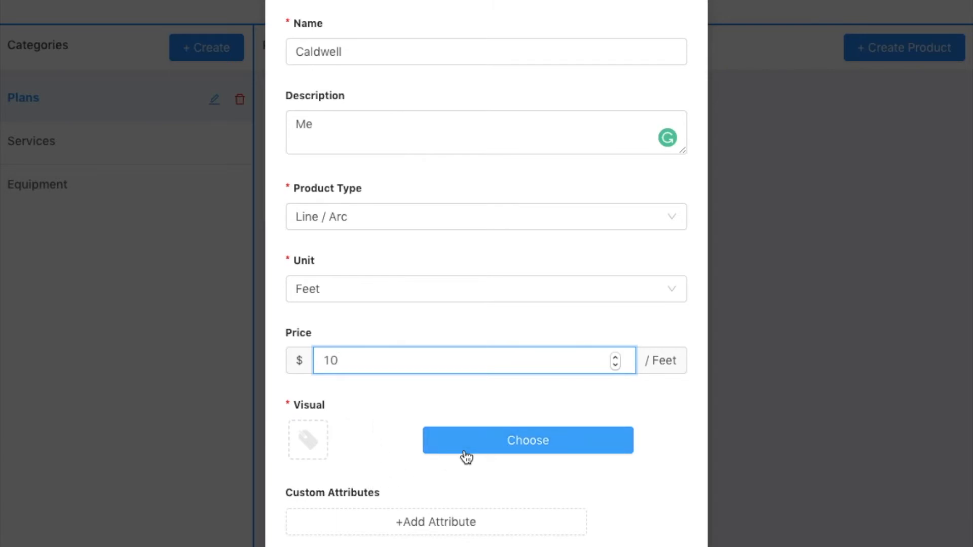
Give Caldwell a salmon dashed line visual of width 5.
{"action": "left_click", "coordinate": [527, 439]}
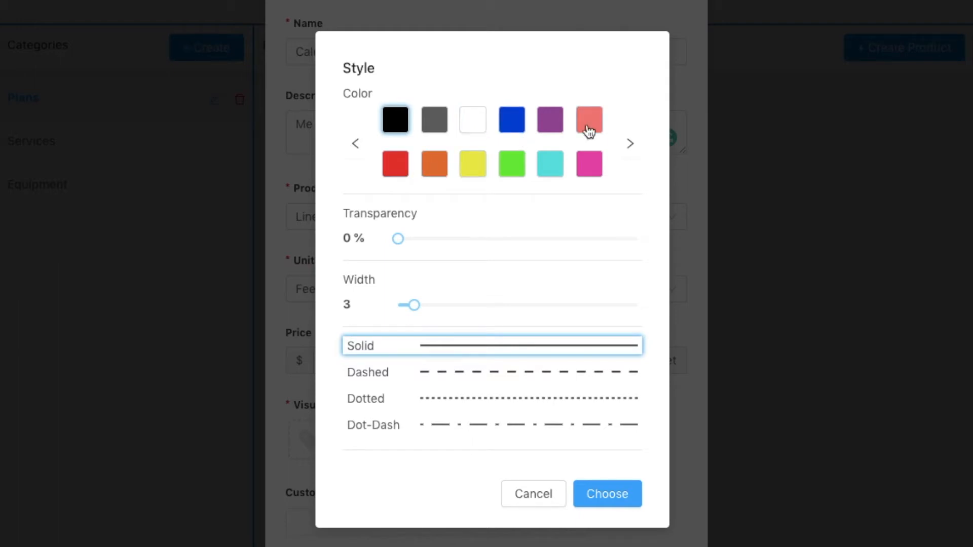
{"action": "left_click", "coordinate": [587, 120]}
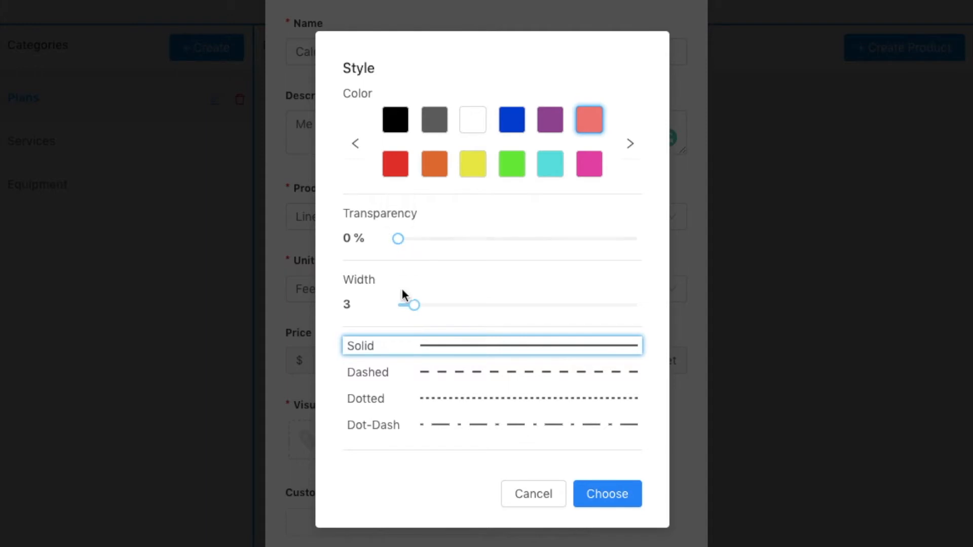
{"action": "left_click_drag", "start_coordinate": [412, 305], "coordinate": [430, 305]}
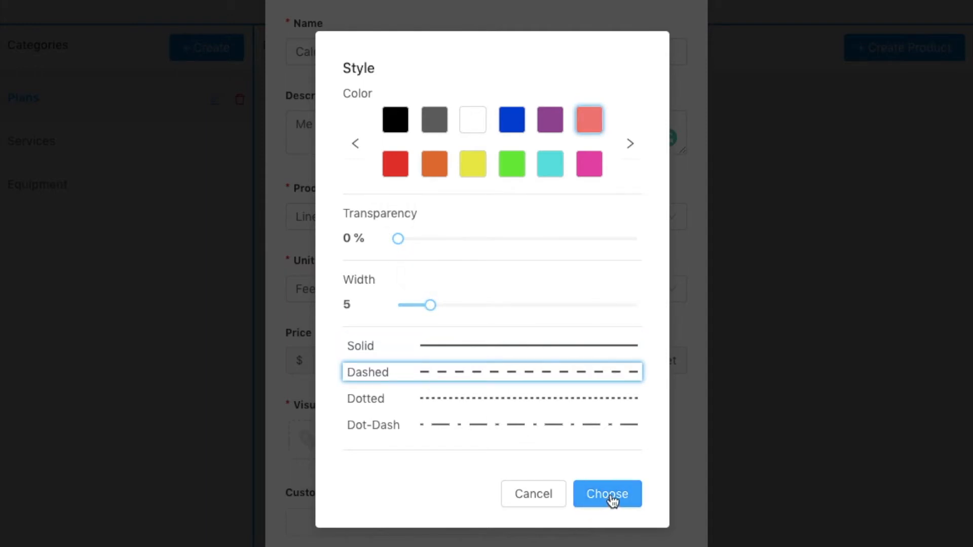
{"action": "left_click", "coordinate": [606, 494]}
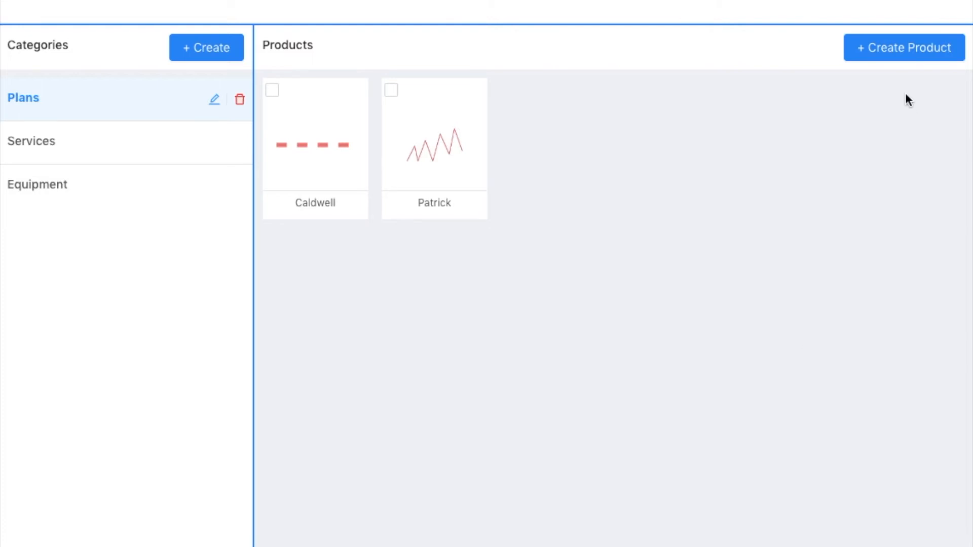
Start a new Plans product named Matthew with description Me.
{"action": "left_click", "coordinate": [903, 48]}
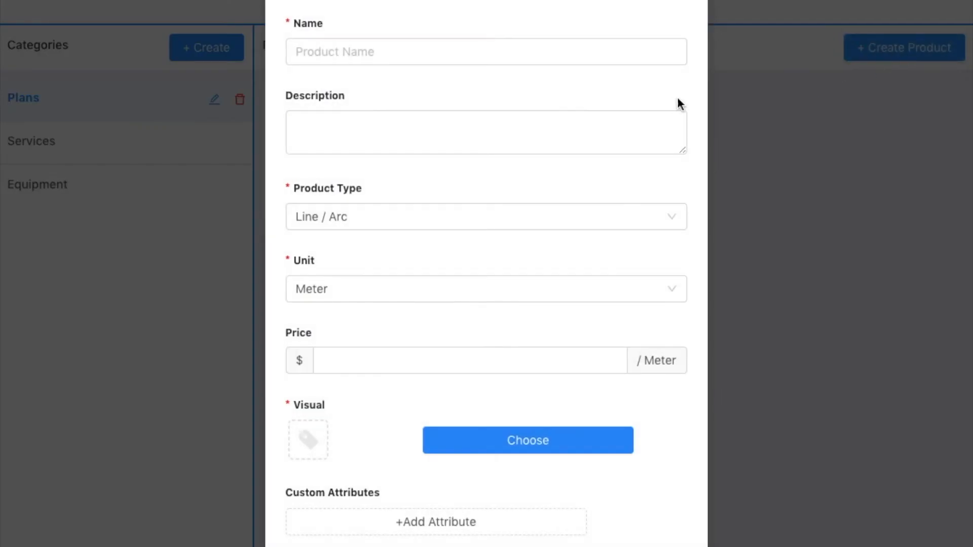
{"action": "left_click", "coordinate": [485, 52]}
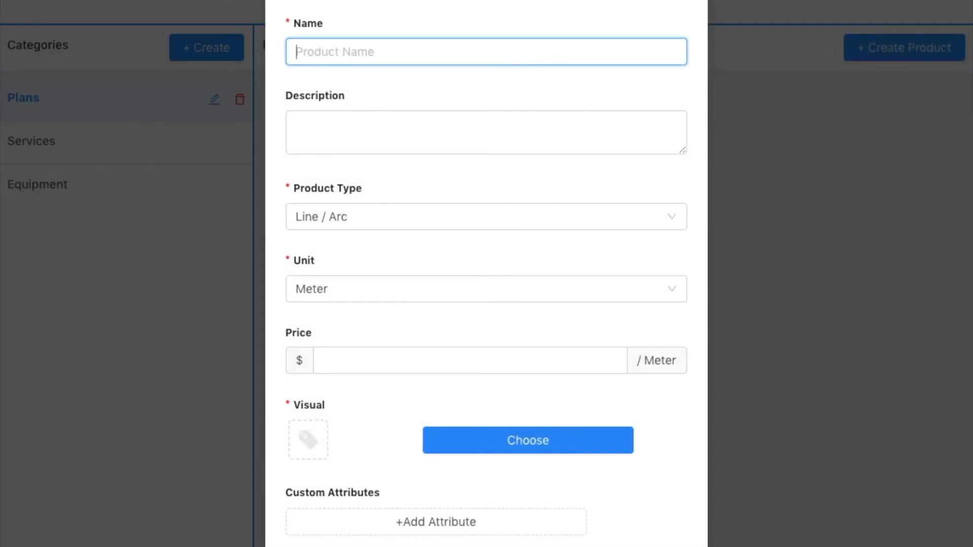
{"action": "type", "text": "Matthew"}
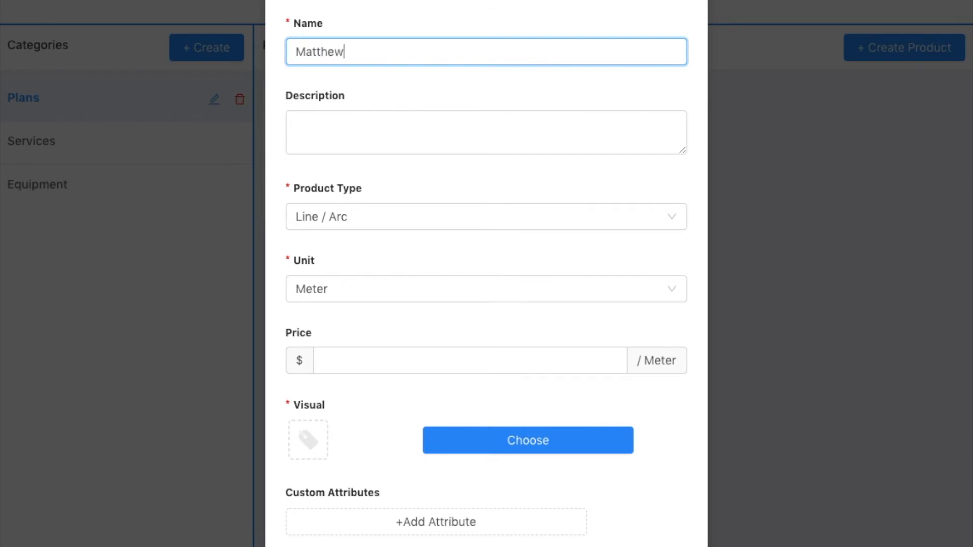
{"action": "left_click", "coordinate": [485, 131]}
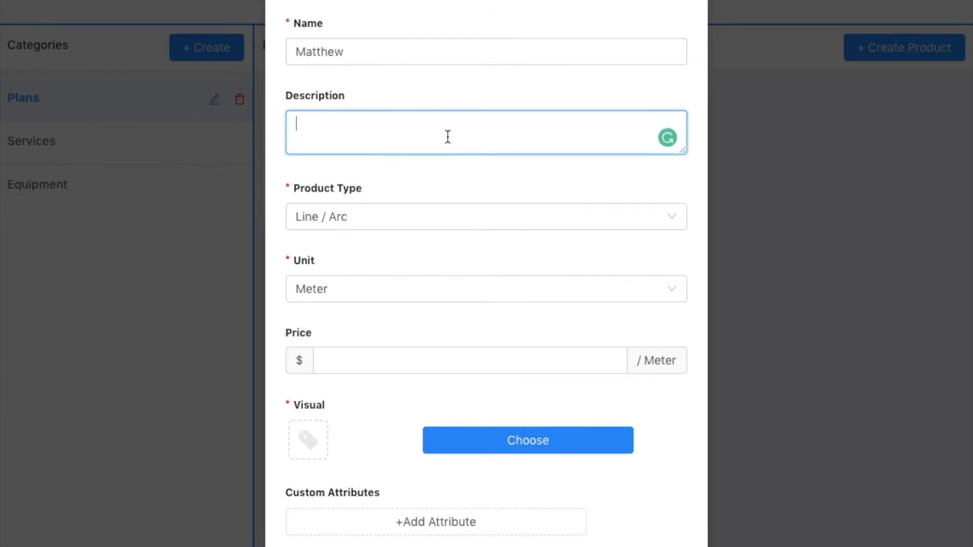
{"action": "type", "text": "Me"}
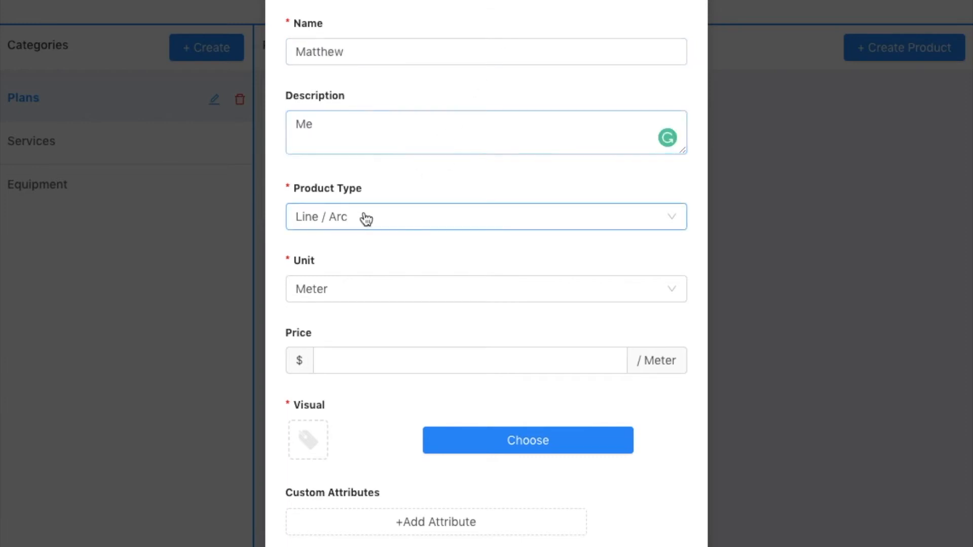
Make Matthew an Area product in Square Feet priced 15.
{"action": "left_click", "coordinate": [485, 216]}
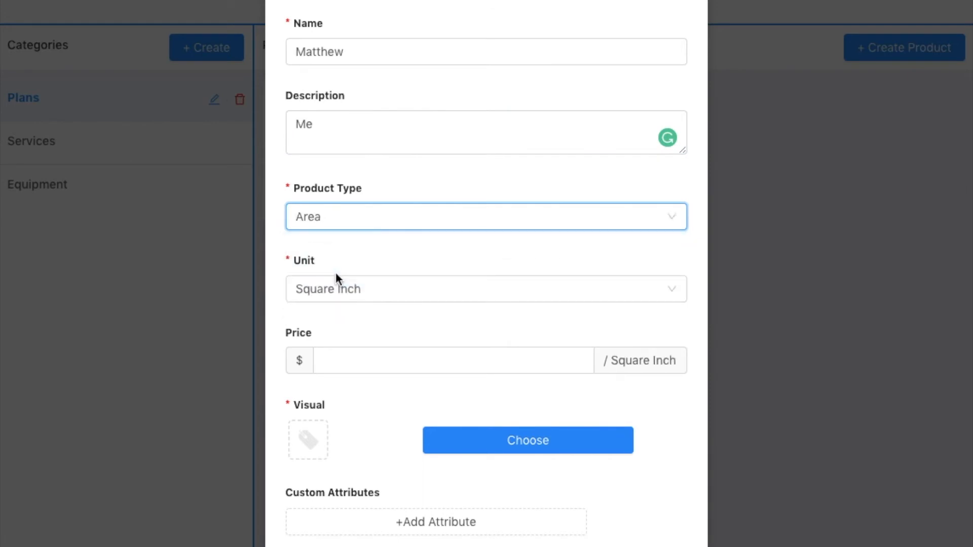
{"action": "left_click", "coordinate": [485, 289]}
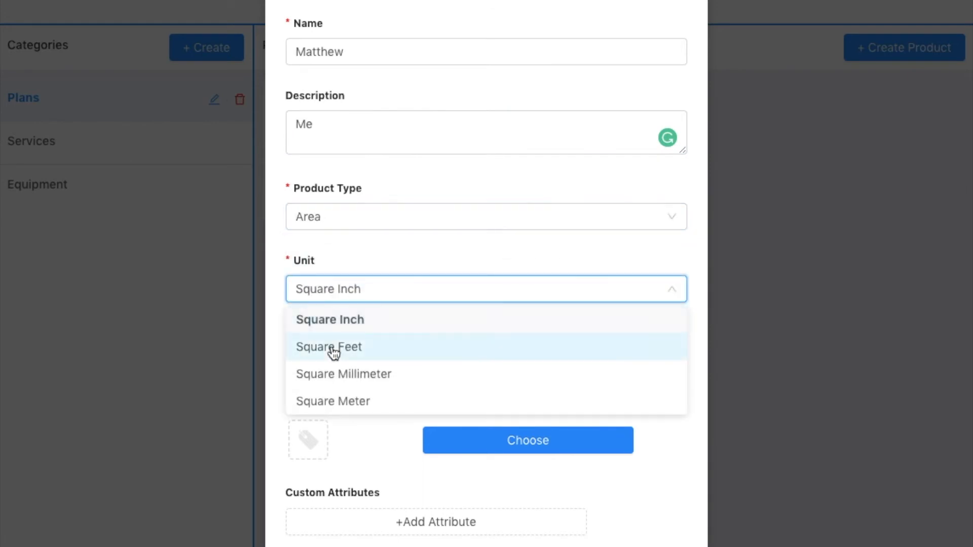
{"action": "left_click", "coordinate": [328, 347]}
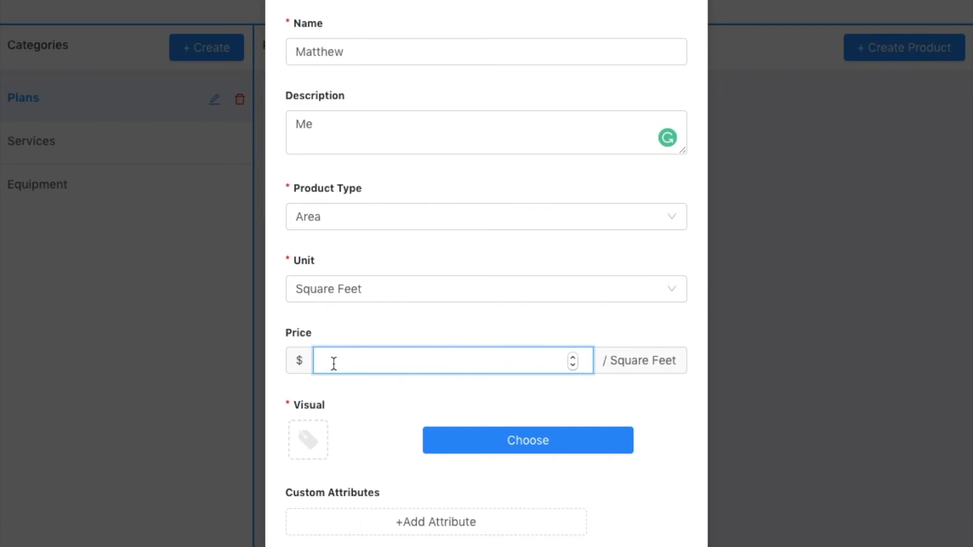
{"action": "type", "text": "15"}
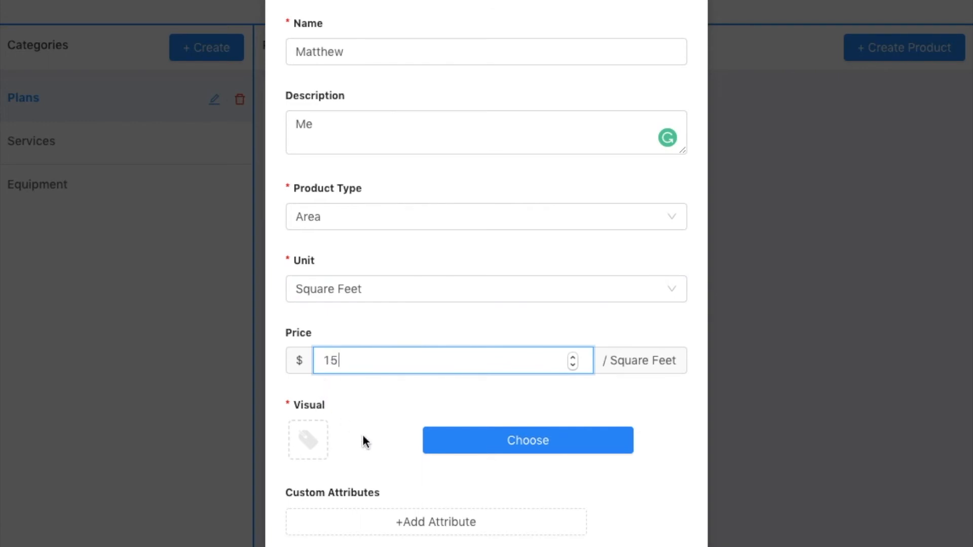
{"action": "left_click", "coordinate": [527, 440]}
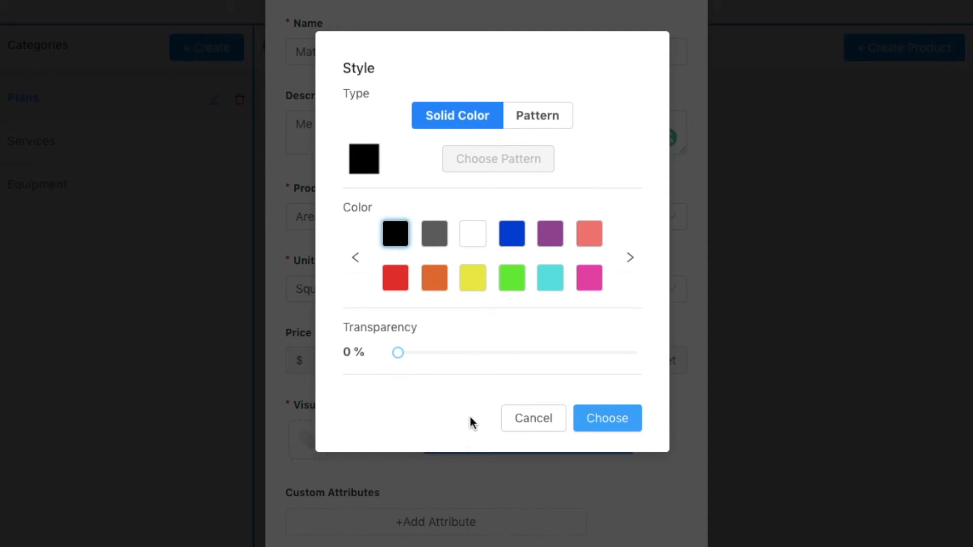
{"action": "mouse_move", "coordinate": [473, 161]}
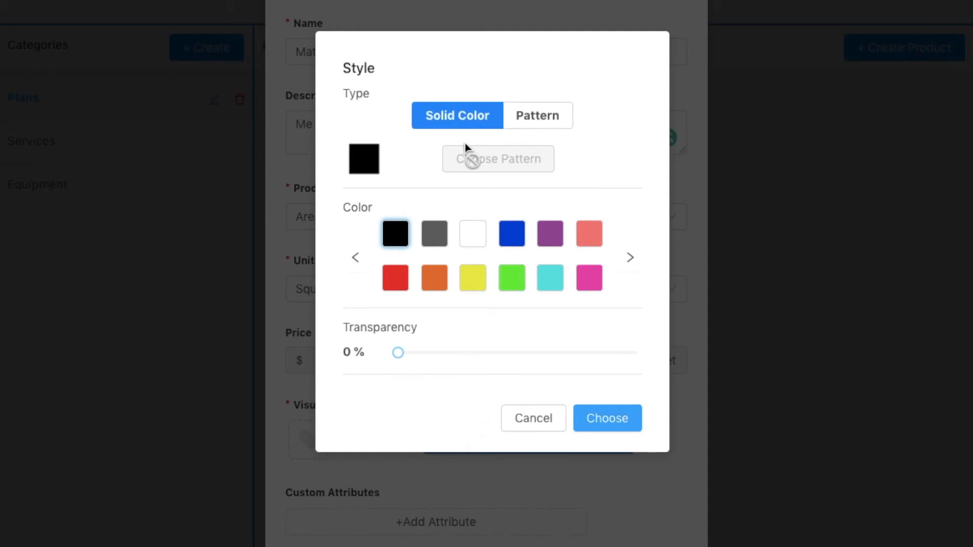
{"action": "mouse_move", "coordinate": [537, 116]}
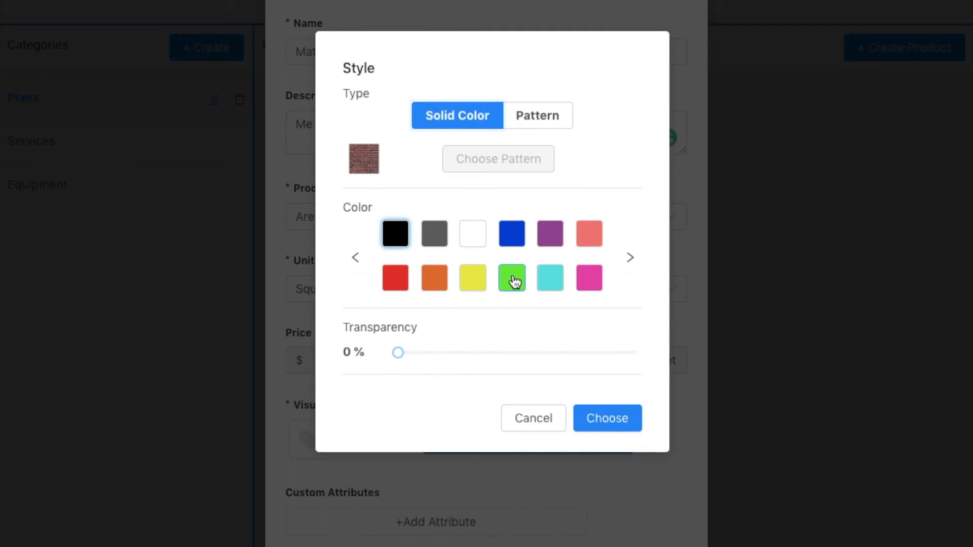
Set Matthew's solid green fill to 40% transparency and confirm it.
{"action": "left_click_drag", "start_coordinate": [397, 353], "coordinate": [493, 352]}
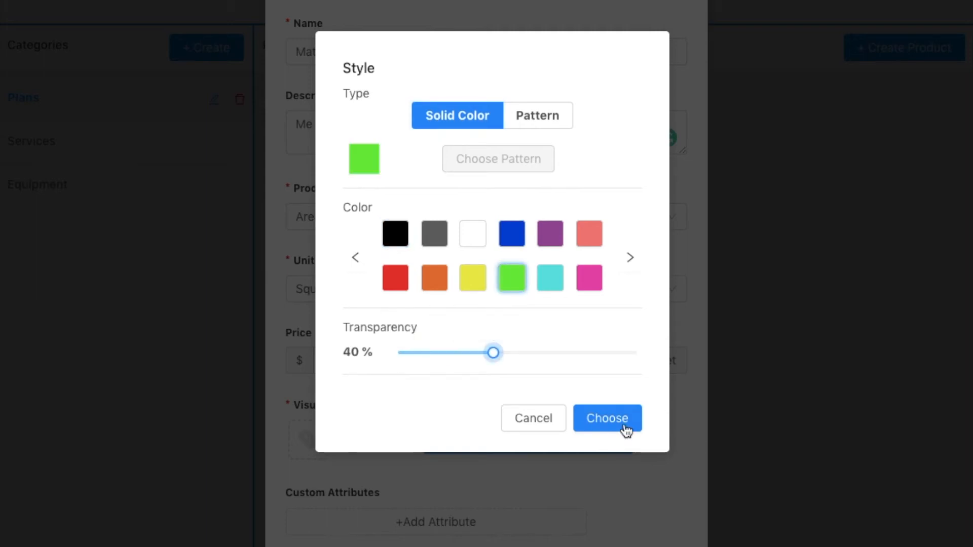
{"action": "left_click", "coordinate": [606, 418]}
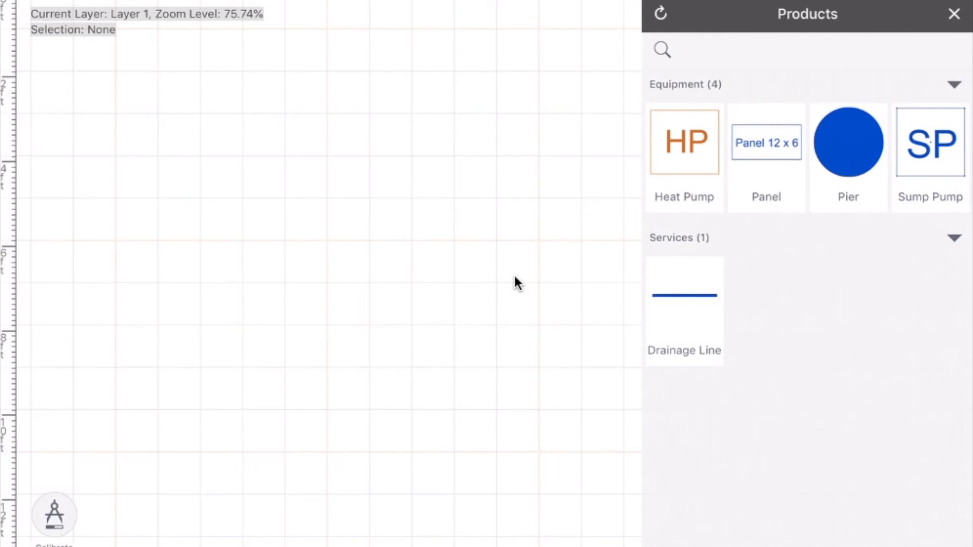
{"action": "mouse_move", "coordinate": [642, 39]}
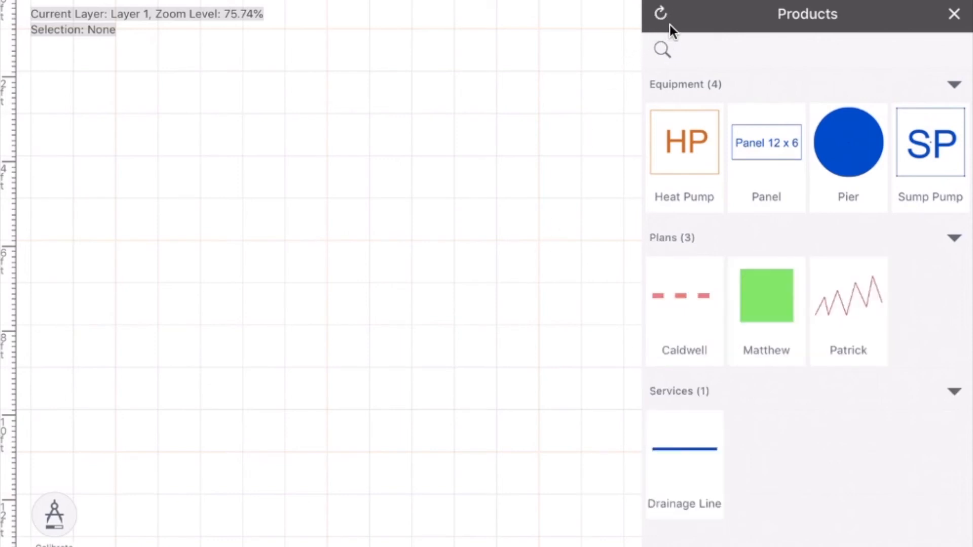
{"action": "mouse_move", "coordinate": [865, 301]}
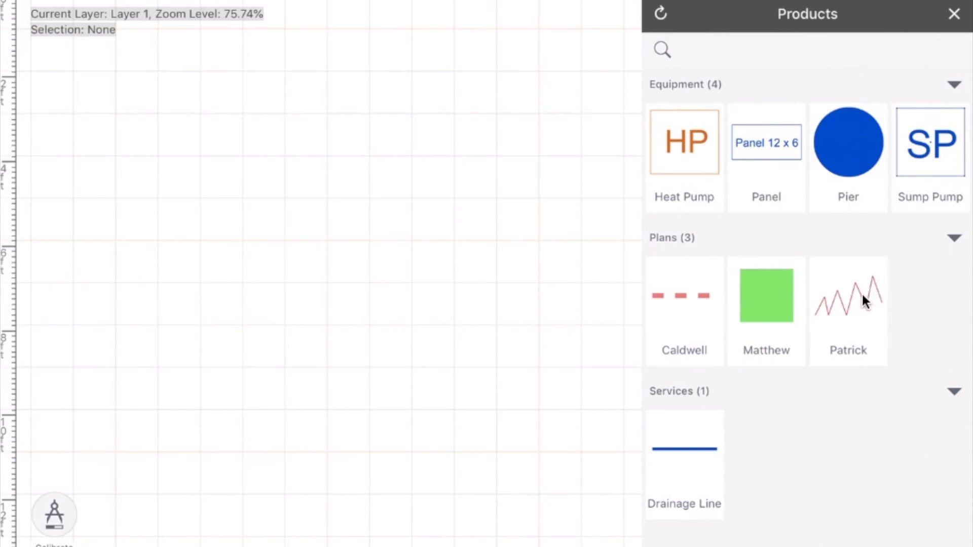
{"action": "mouse_move", "coordinate": [686, 313]}
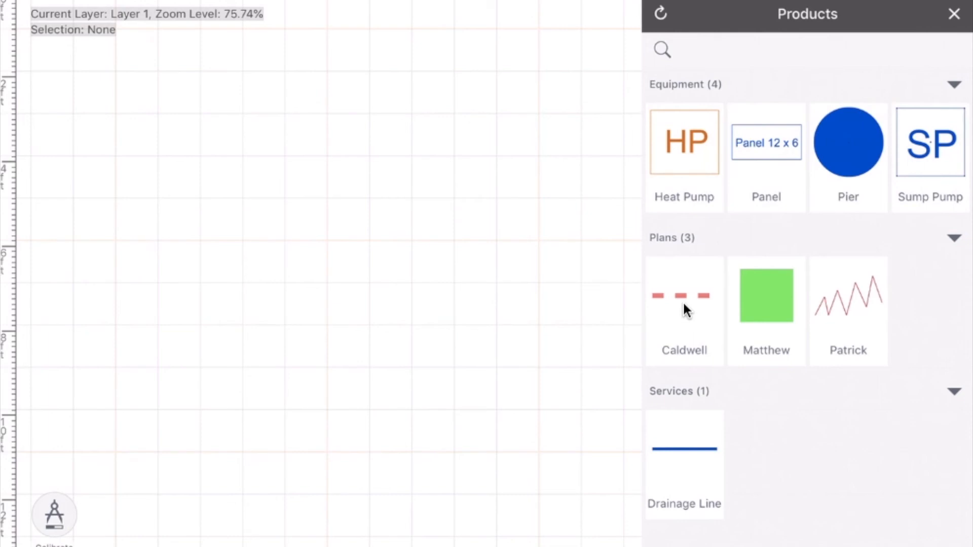
Draw an L-shaped dashed Caldwell line on the grid with continuous lines.
{"action": "left_click", "coordinate": [685, 310]}
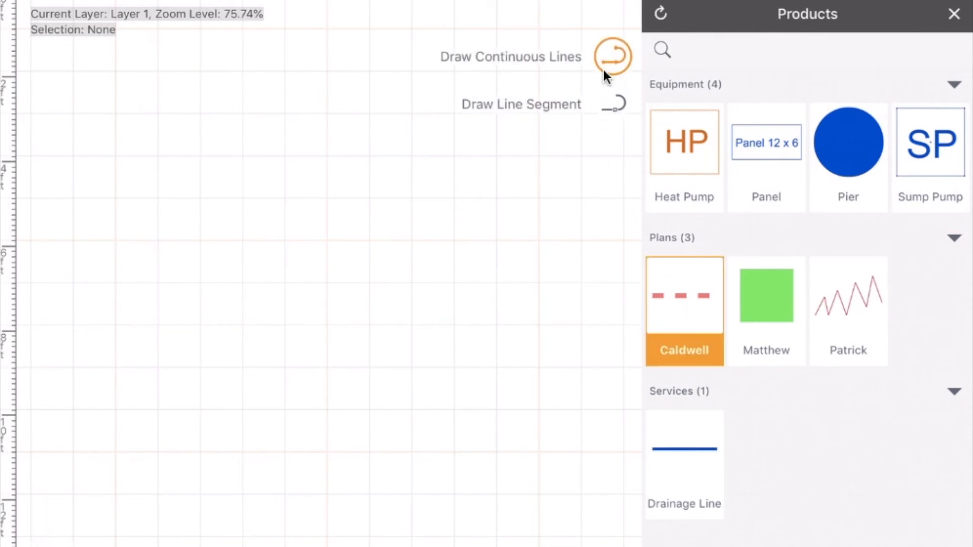
{"action": "left_click_drag", "start_coordinate": [377, 241], "coordinate": [579, 241]}
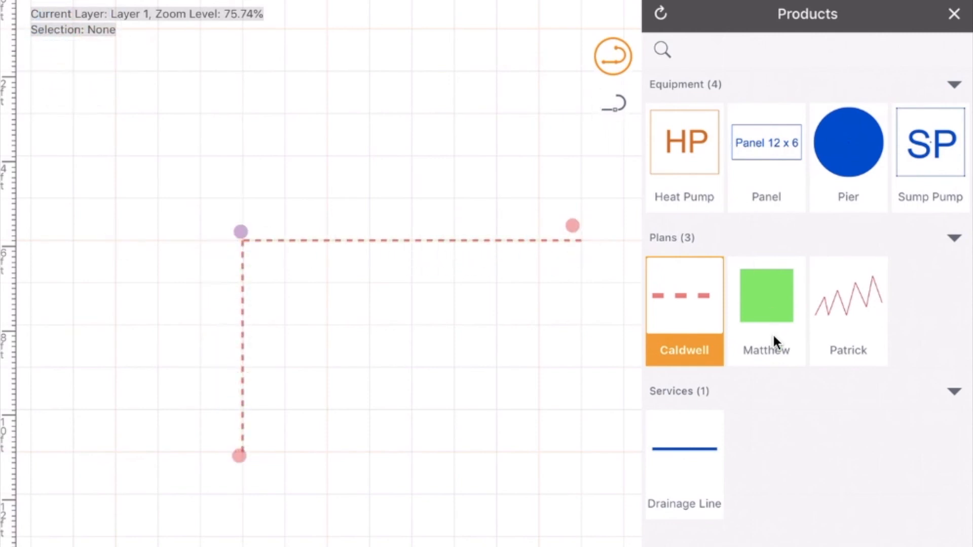
{"action": "left_click", "coordinate": [767, 295]}
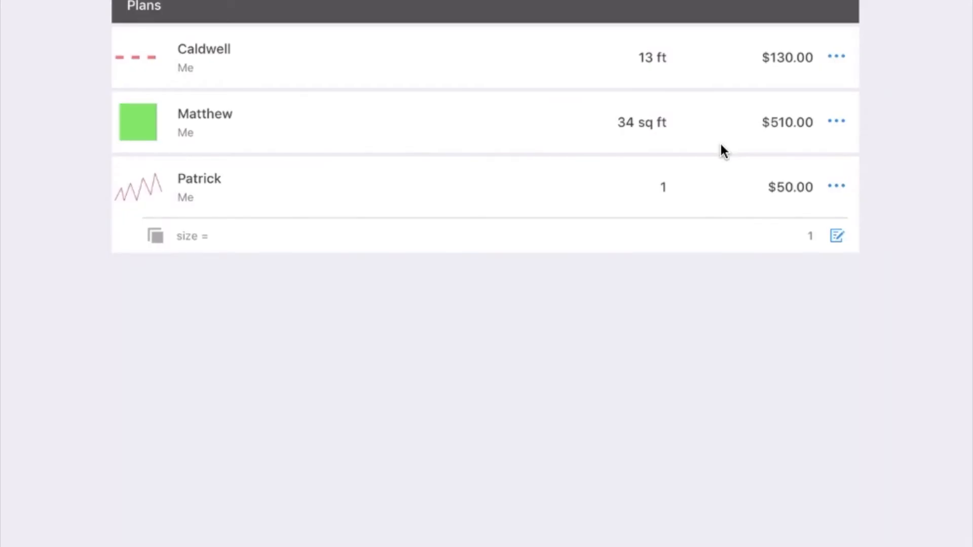
{"action": "mouse_move", "coordinate": [629, 135]}
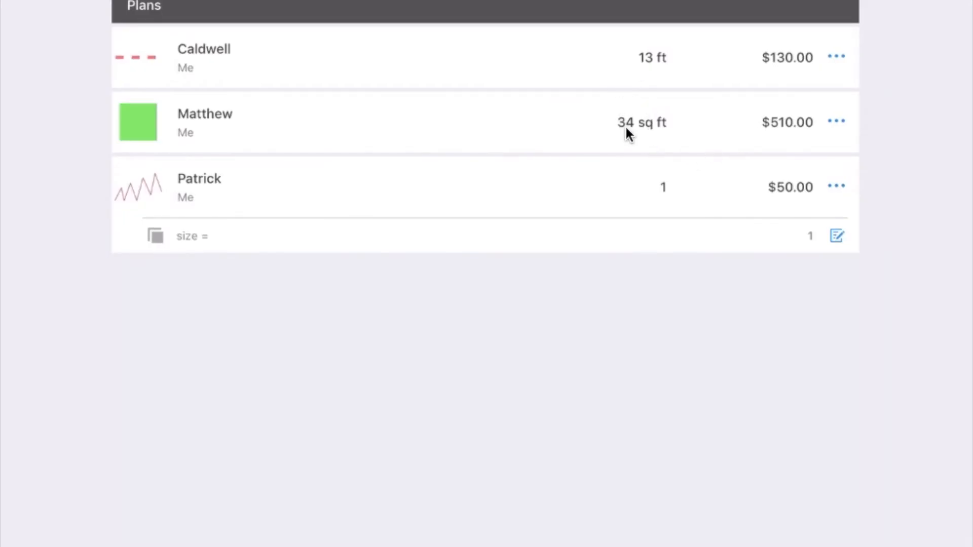
{"action": "mouse_move", "coordinate": [753, 200]}
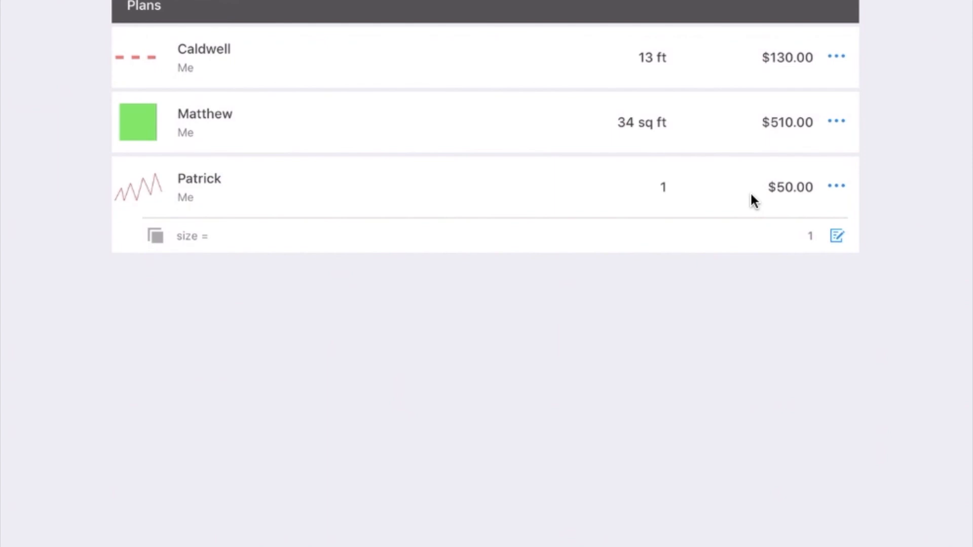